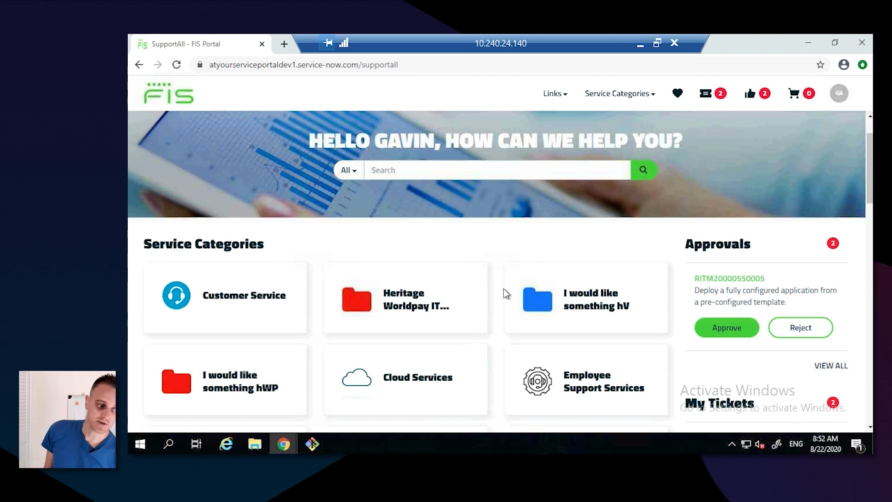
{"action": "mouse_move", "coordinate": [418, 377]}
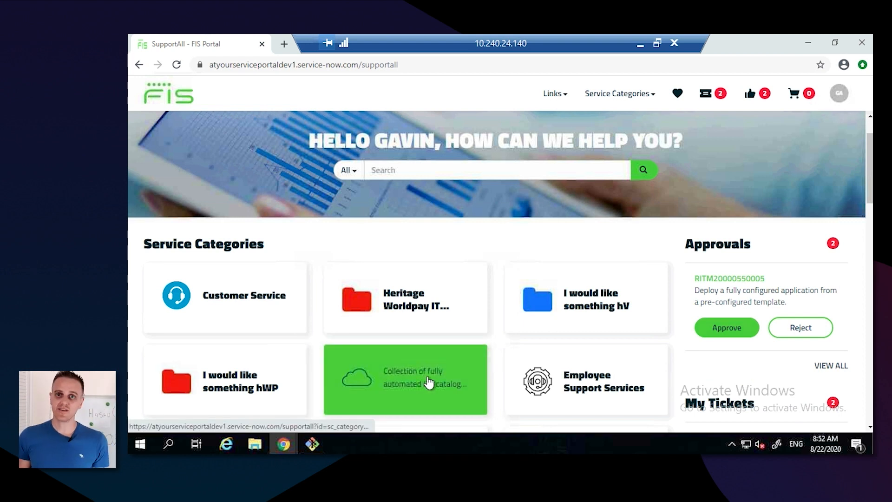
- Go to Cloud Services > Servers and open the Import a Legacy Virtual Machine form
{"action": "left_click", "coordinate": [405, 380]}
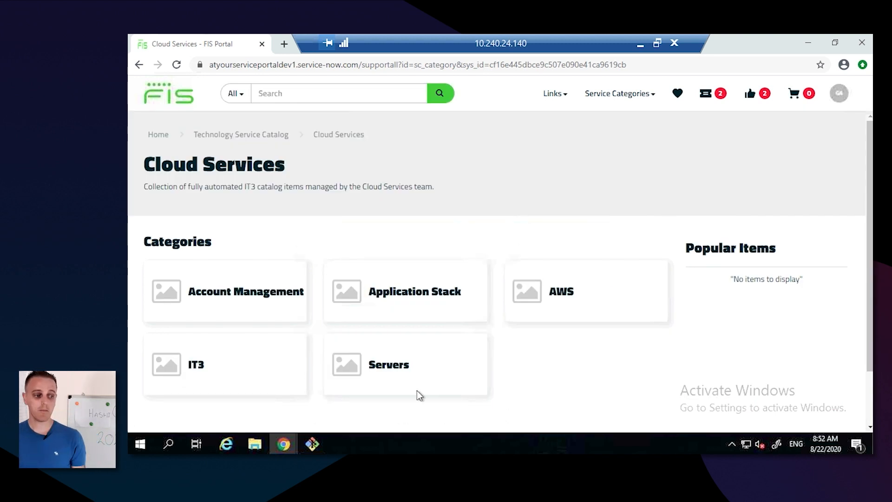
{"action": "left_click", "coordinate": [388, 364]}
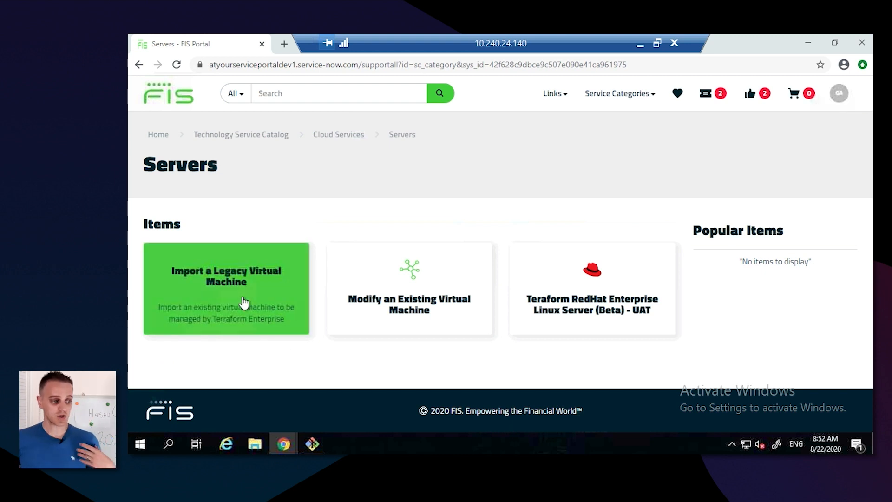
{"action": "left_click", "coordinate": [226, 288]}
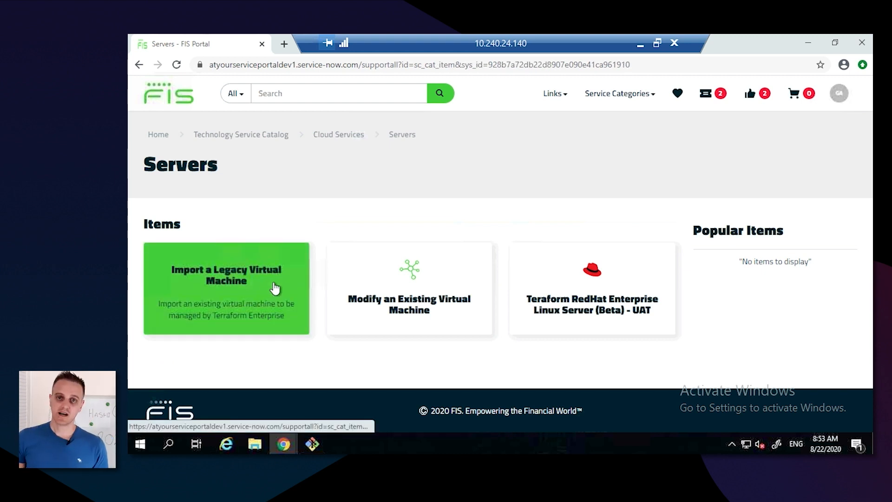
{"action": "left_click", "coordinate": [226, 275]}
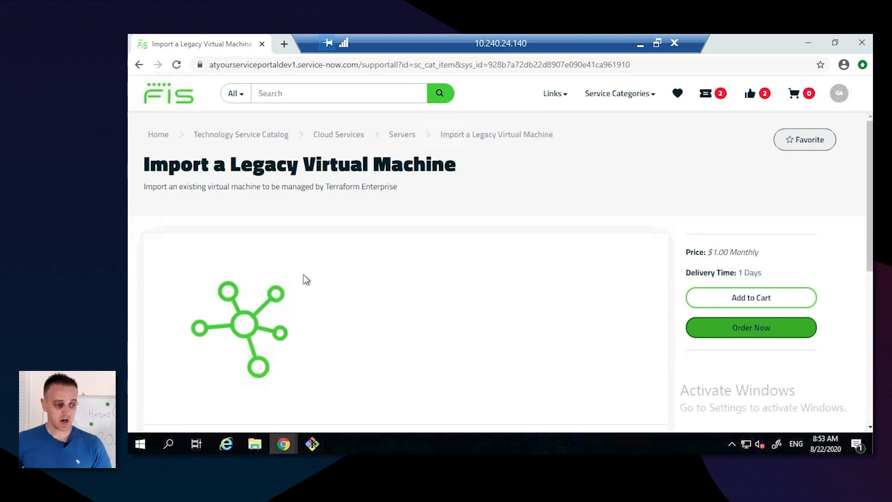
{"action": "scroll", "scroll_direction": "down", "scroll_amount": 3}
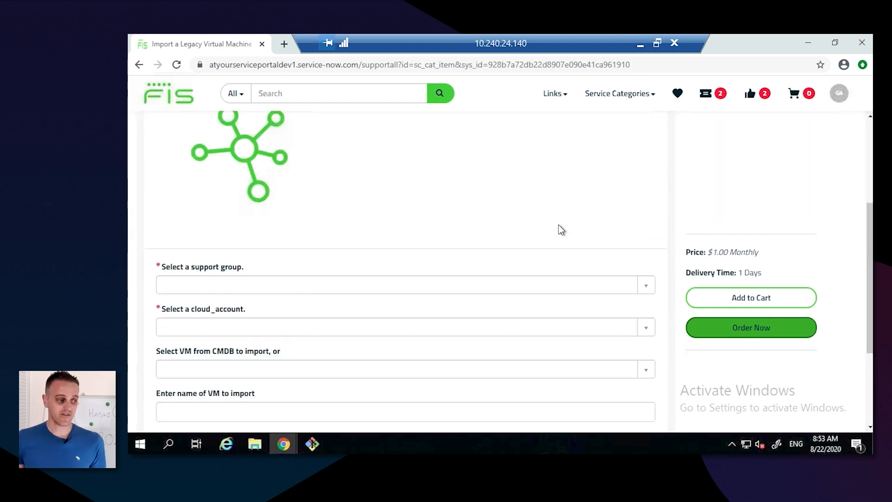
- Fill in WP Hosting Automation, the PCB cloud account, and VMs ga-haproxy-apache-test, GA-CHILD-DC
{"action": "left_click", "coordinate": [400, 284]}
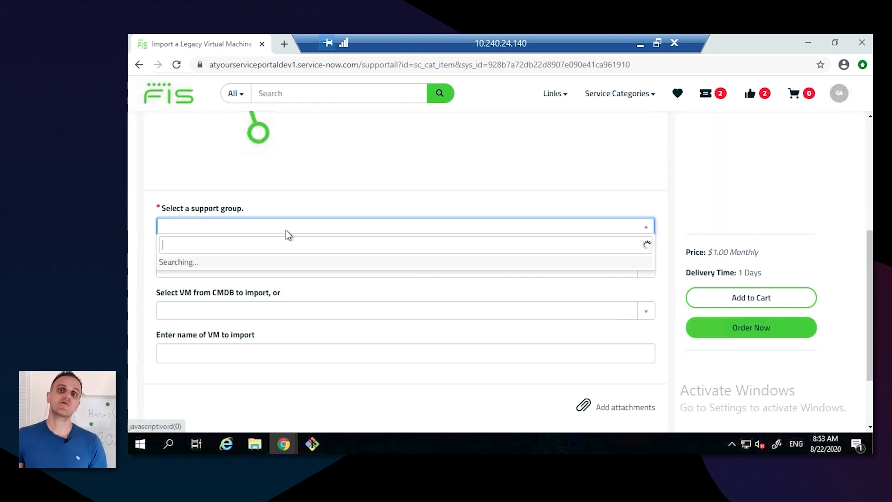
{"action": "type", "text": "wp host"}
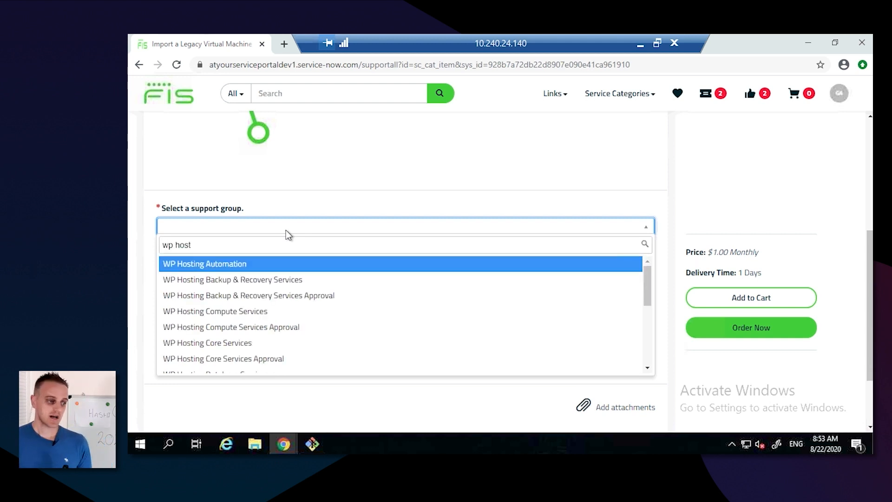
{"action": "left_click", "coordinate": [204, 264]}
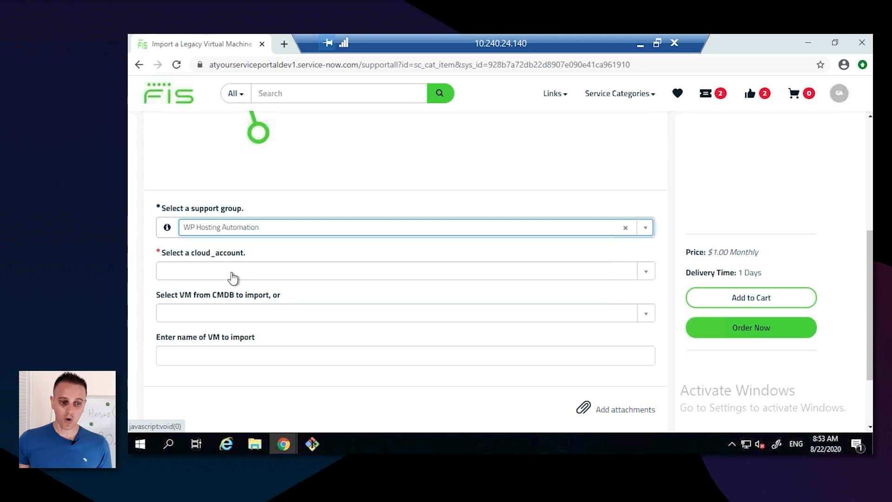
{"action": "left_click", "coordinate": [404, 271]}
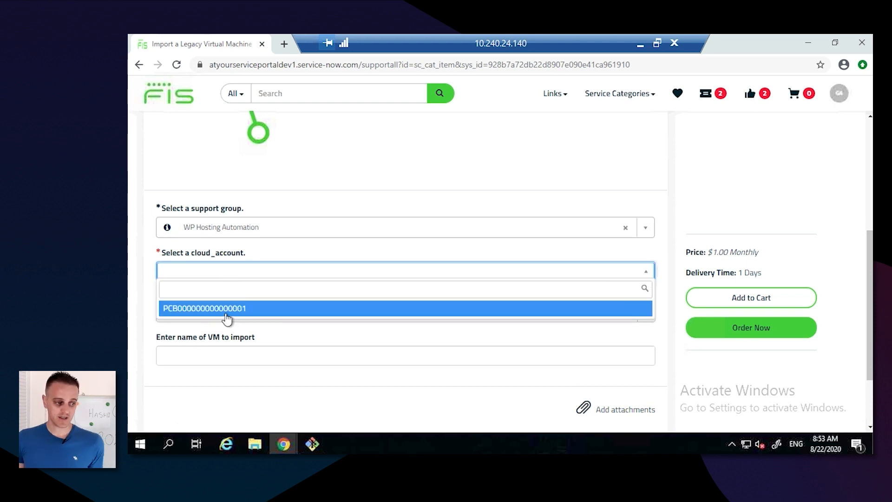
{"action": "left_click", "coordinate": [204, 308]}
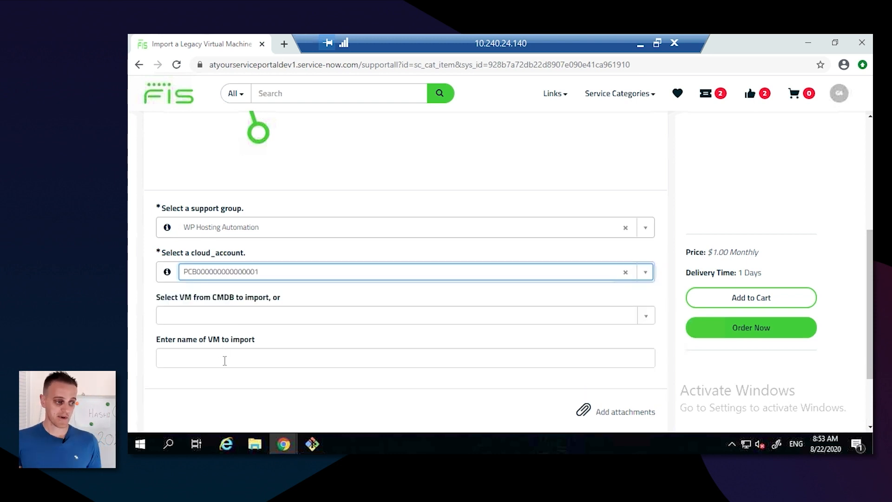
{"action": "type", "text": "ga-haproxy-apache-test,GA-CHILD-DC"}
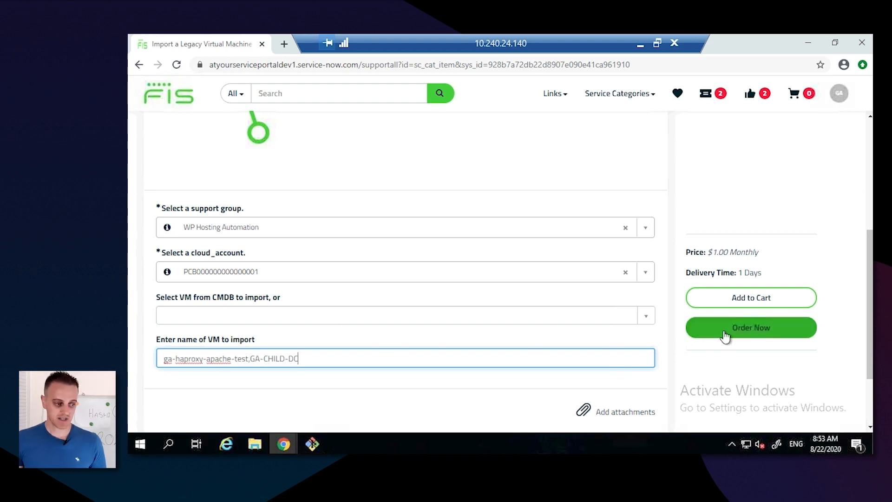
- Order the legacy VM import request
{"action": "left_click", "coordinate": [750, 327]}
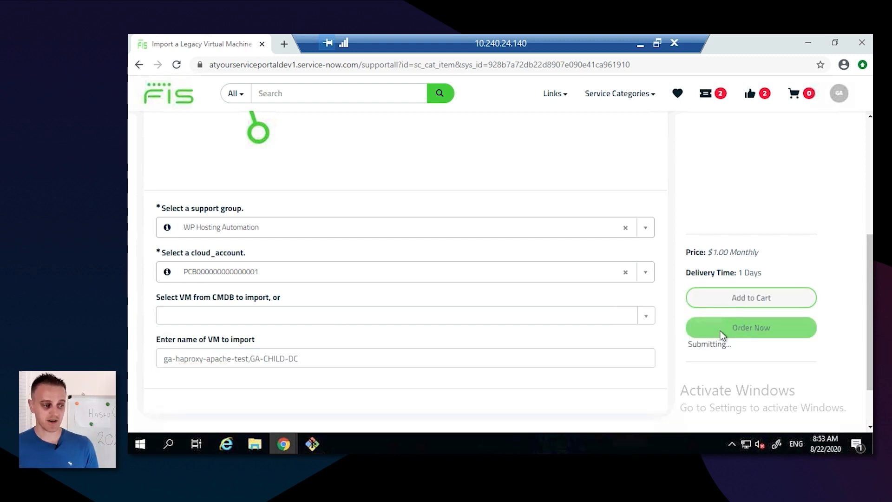
{"action": "left_click", "coordinate": [750, 327]}
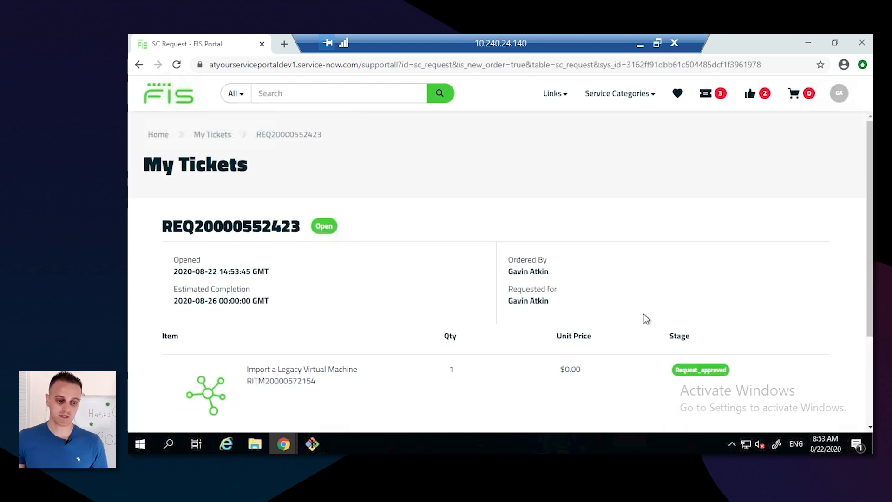
{"action": "scroll", "scroll_direction": "down", "scroll_amount": 3}
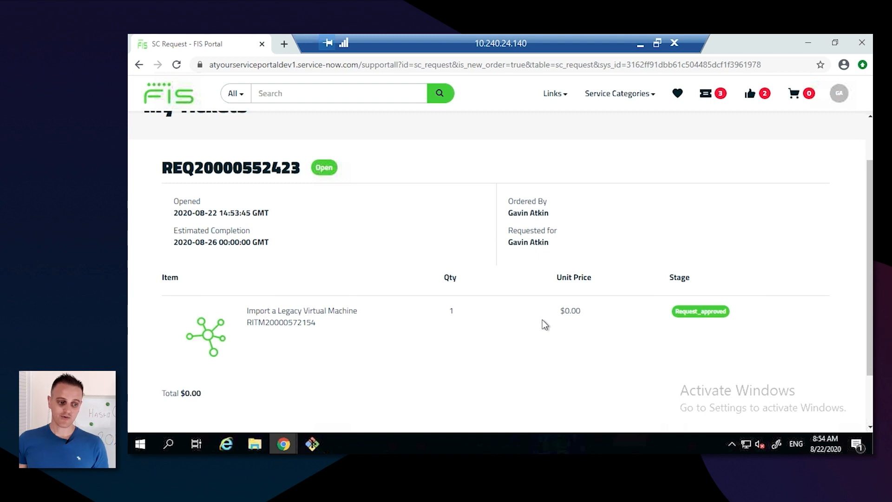
{"action": "mouse_move", "coordinate": [350, 179]}
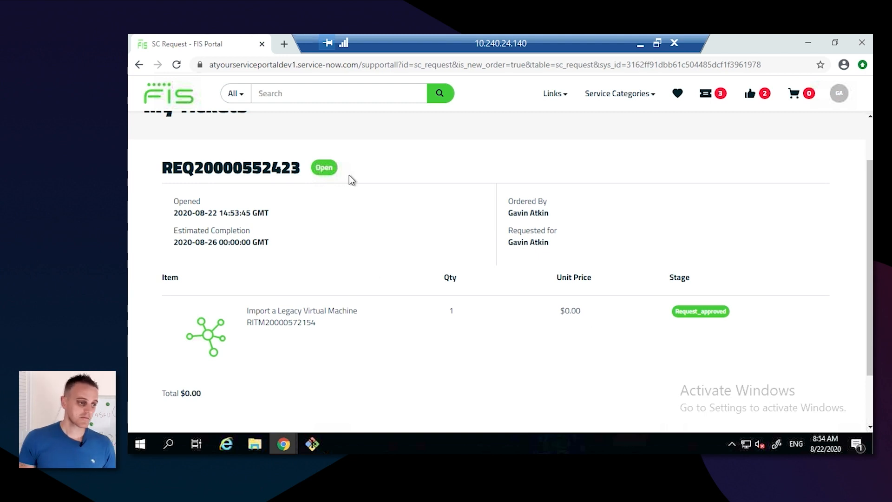
{"action": "left_click", "coordinate": [307, 44]}
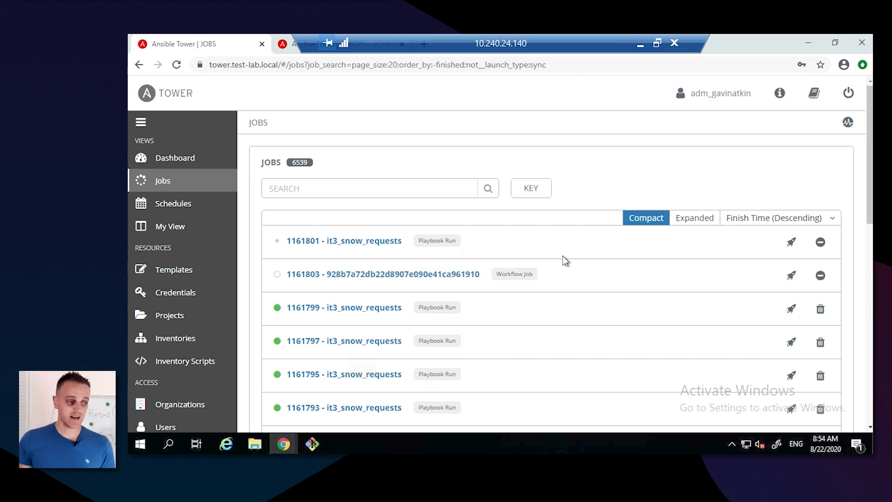
{"action": "mouse_move", "coordinate": [473, 279]}
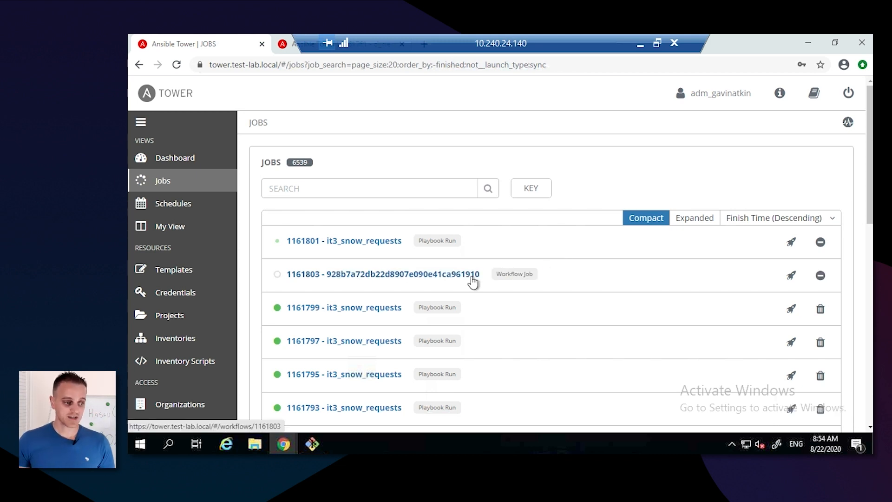
- Open workflow job 928b7a72… and its running instance_import playbook node
{"action": "left_click", "coordinate": [382, 274]}
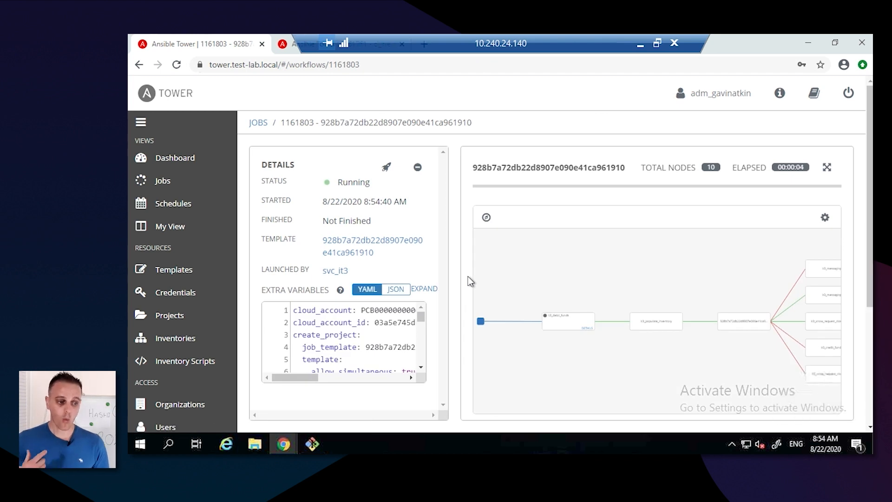
{"action": "mouse_move", "coordinate": [553, 279]}
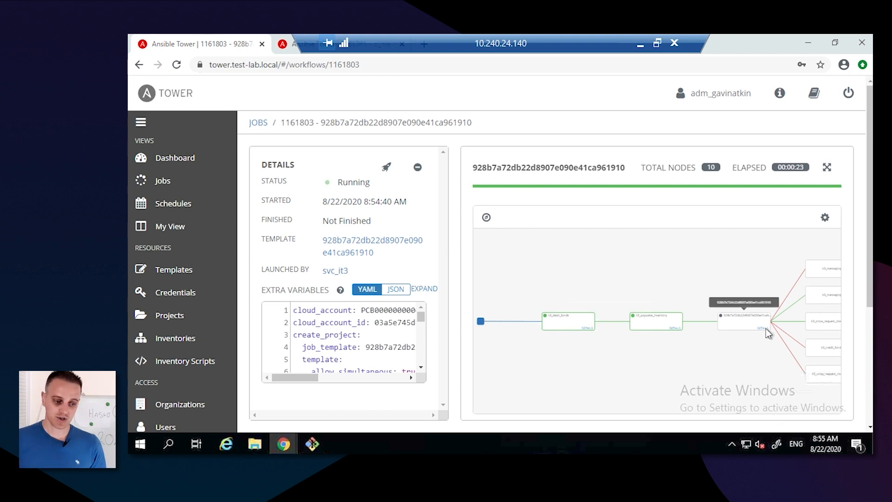
{"action": "left_click", "coordinate": [742, 319]}
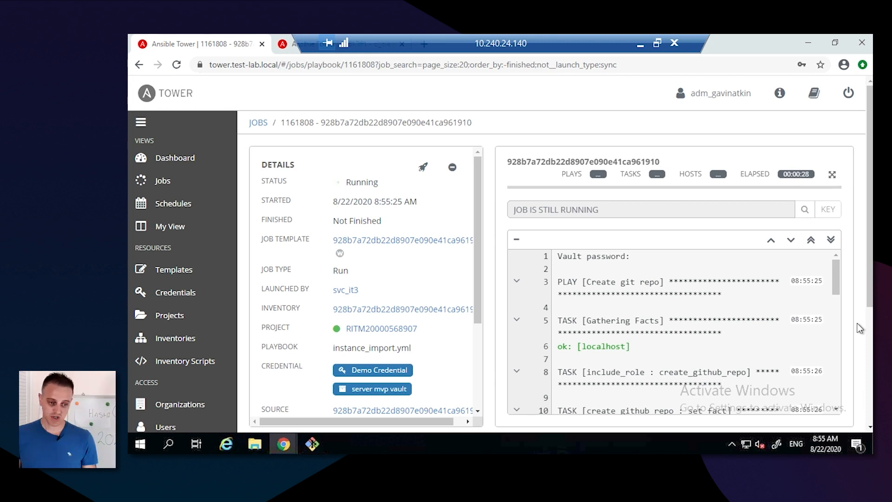
{"action": "left_click", "coordinate": [830, 239]}
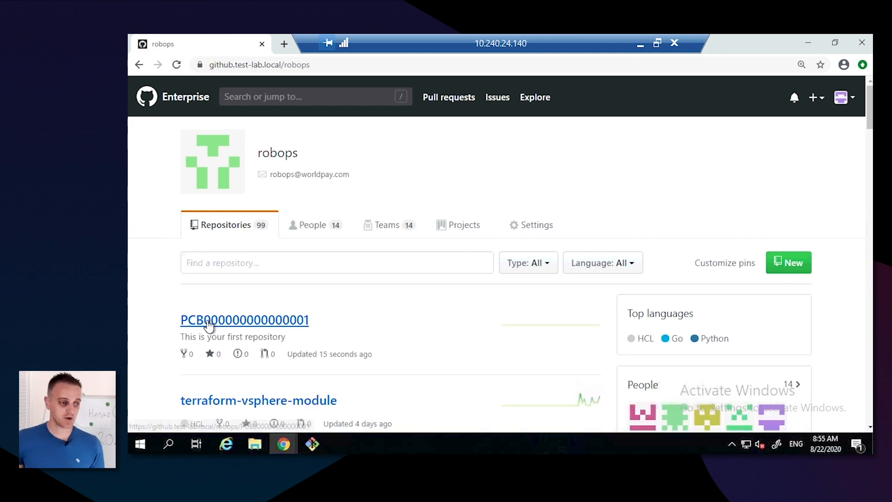
{"action": "left_click", "coordinate": [245, 319]}
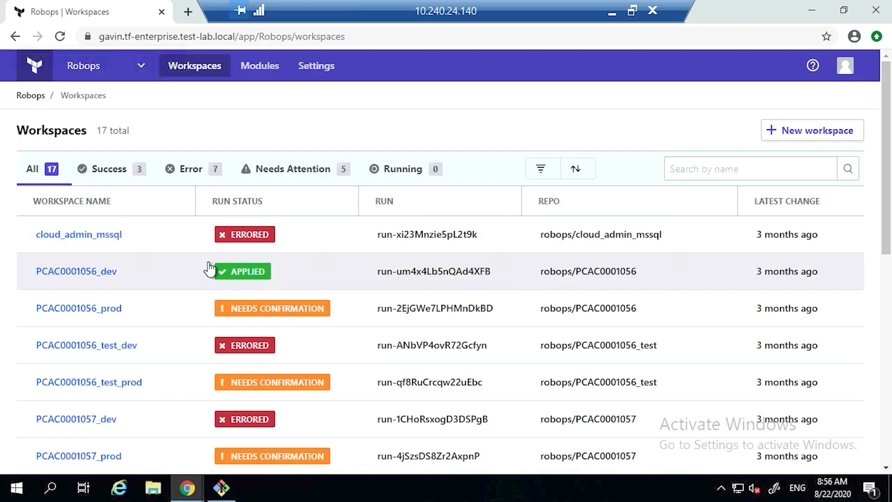
{"action": "scroll", "scroll_direction": "down", "scroll_amount": 3}
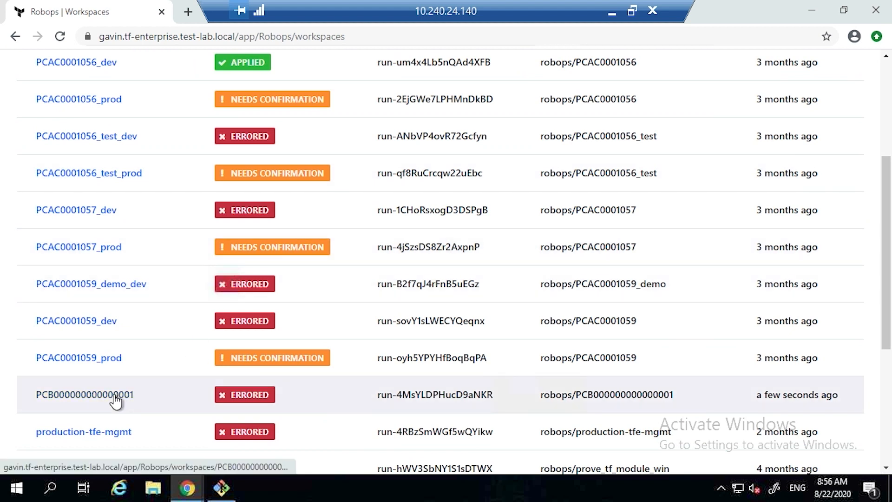
{"action": "left_click", "coordinate": [85, 395]}
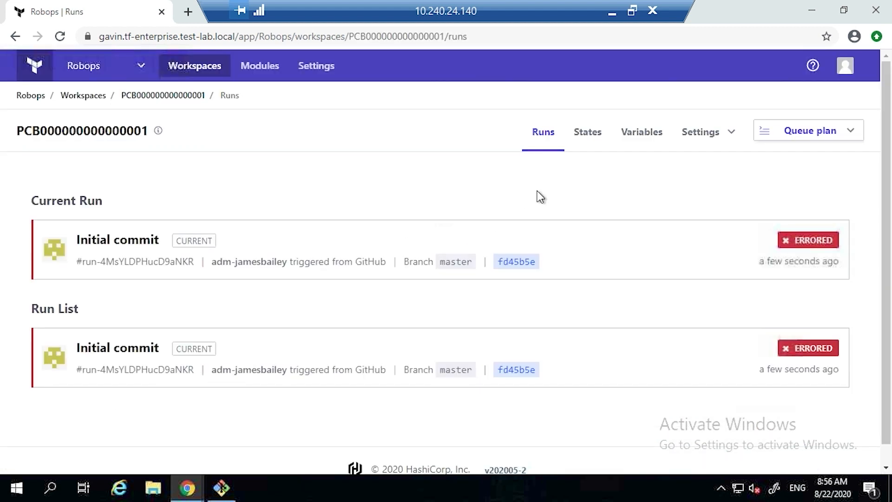
{"action": "left_click", "coordinate": [641, 132]}
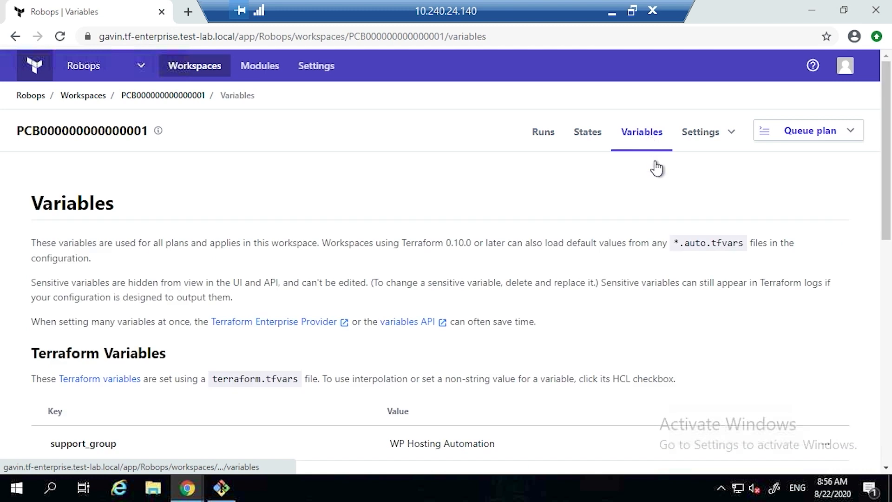
{"action": "scroll", "scroll_direction": "down", "scroll_amount": 3}
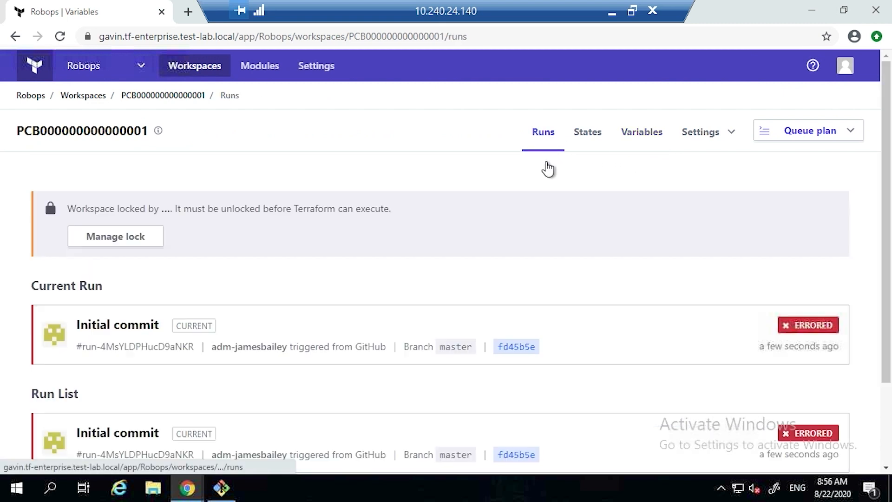
{"action": "left_click", "coordinate": [85, 11]}
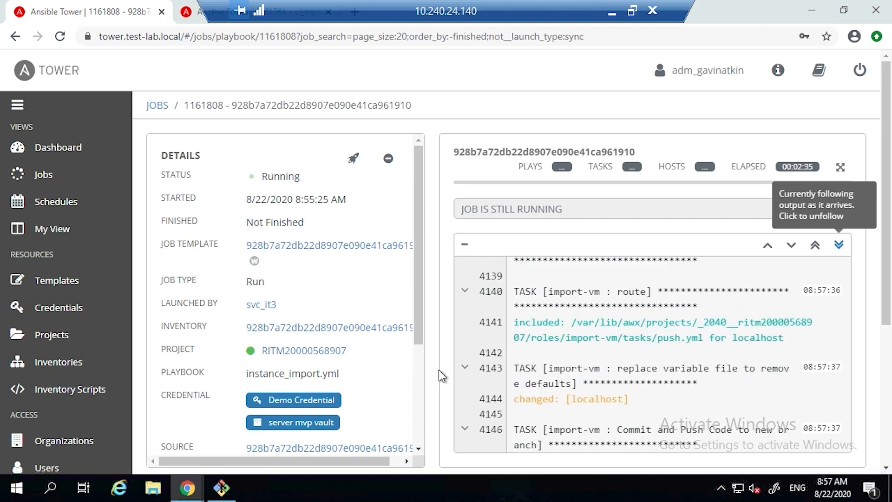
{"action": "mouse_move", "coordinate": [442, 422]}
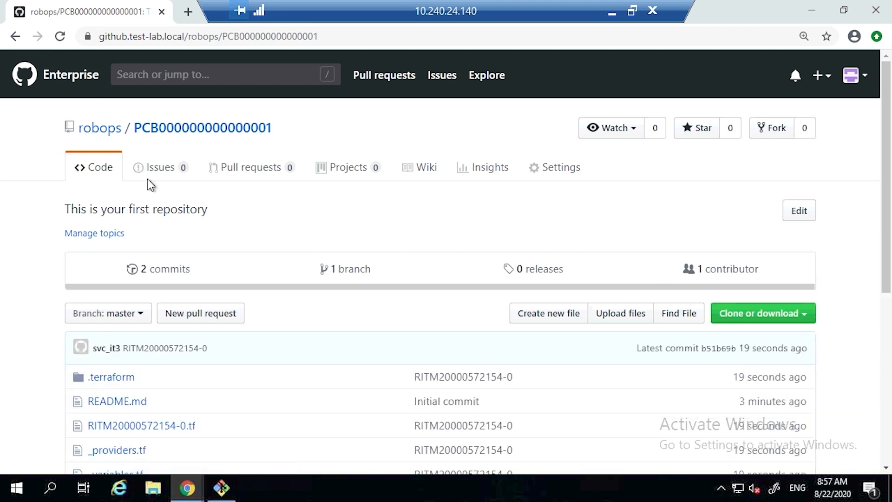
{"action": "scroll", "scroll_direction": "down", "scroll_amount": 3}
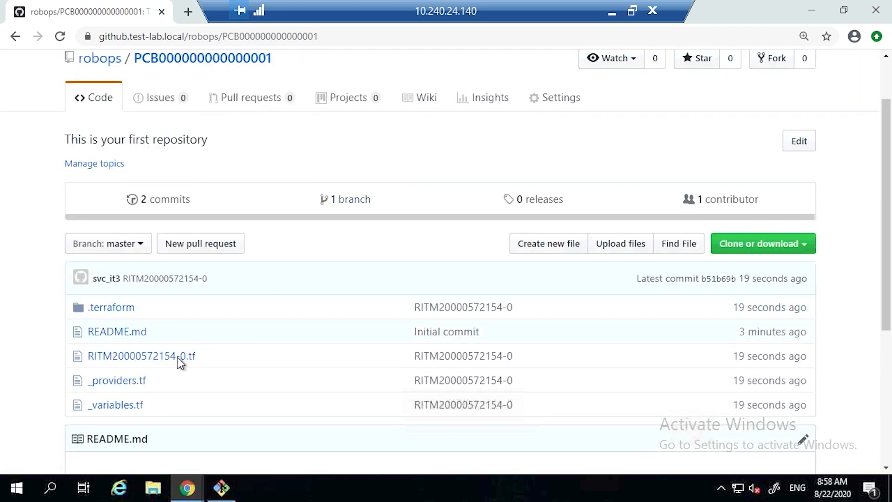
{"action": "left_click", "coordinate": [142, 356]}
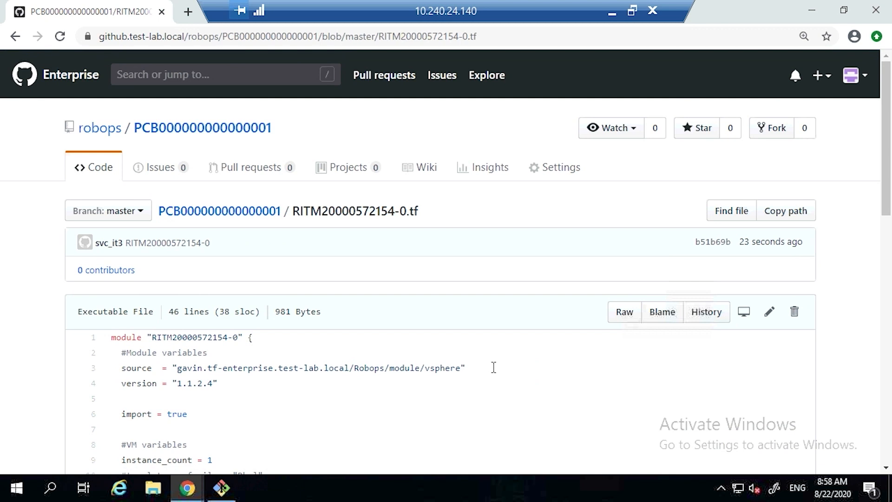
{"action": "scroll", "scroll_direction": "down", "scroll_amount": 3}
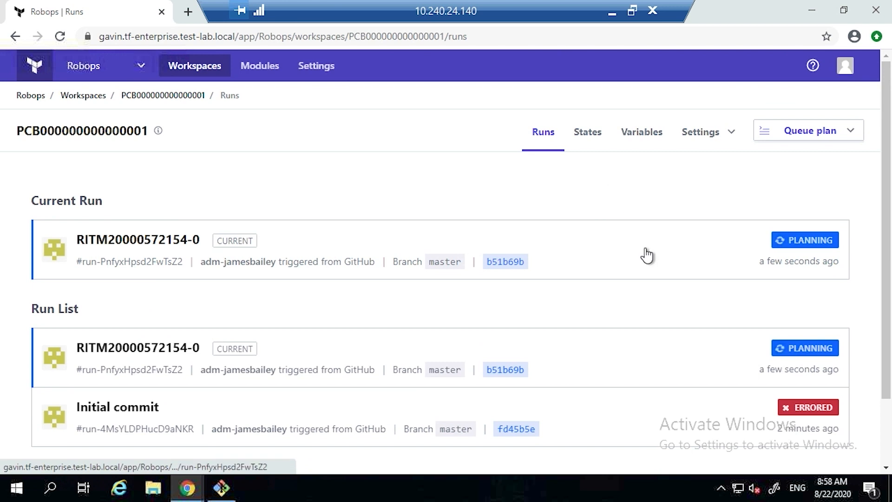
{"action": "left_click", "coordinate": [137, 239]}
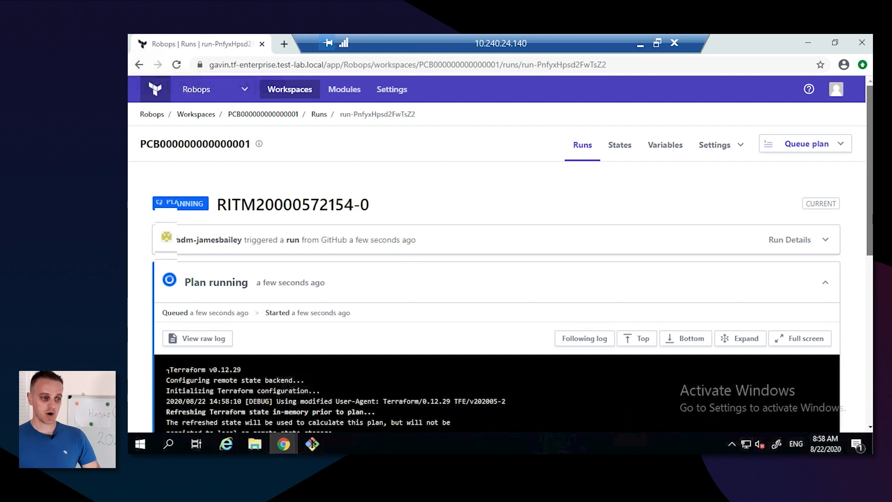
{"action": "scroll", "scroll_direction": "down", "scroll_amount": 3}
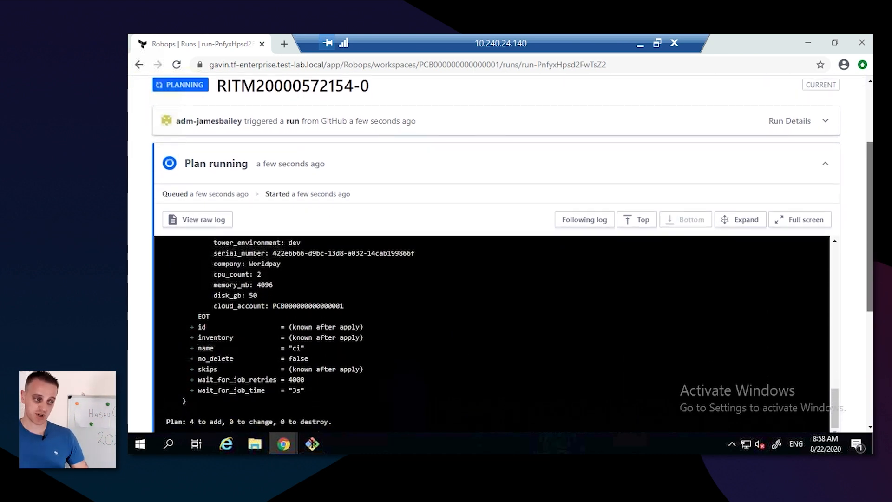
{"action": "scroll", "scroll_direction": "down", "scroll_amount": 3}
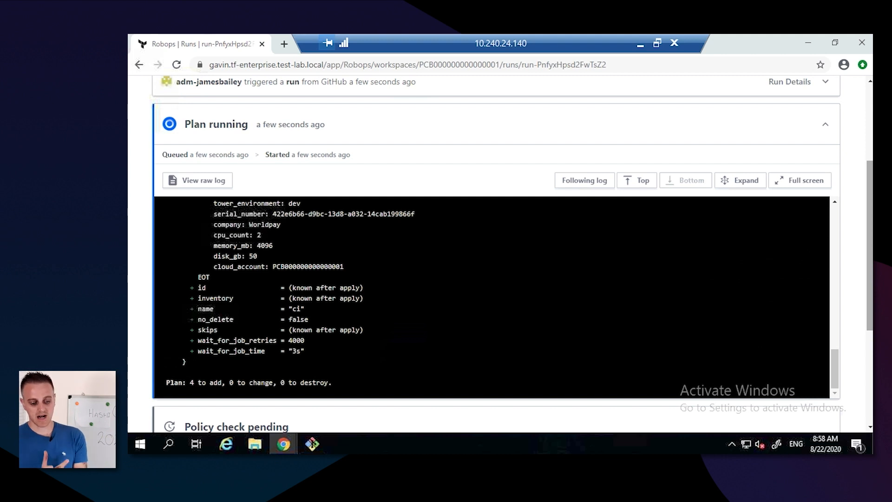
{"action": "mouse_move", "coordinate": [848, 358]}
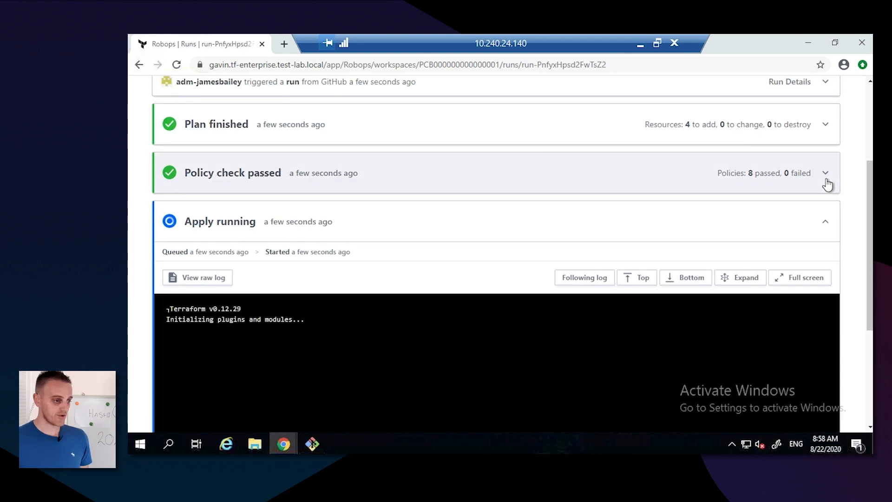
- Expand and review the eight passed policy checks, then scroll to the Apply log
{"action": "left_click", "coordinate": [825, 173]}
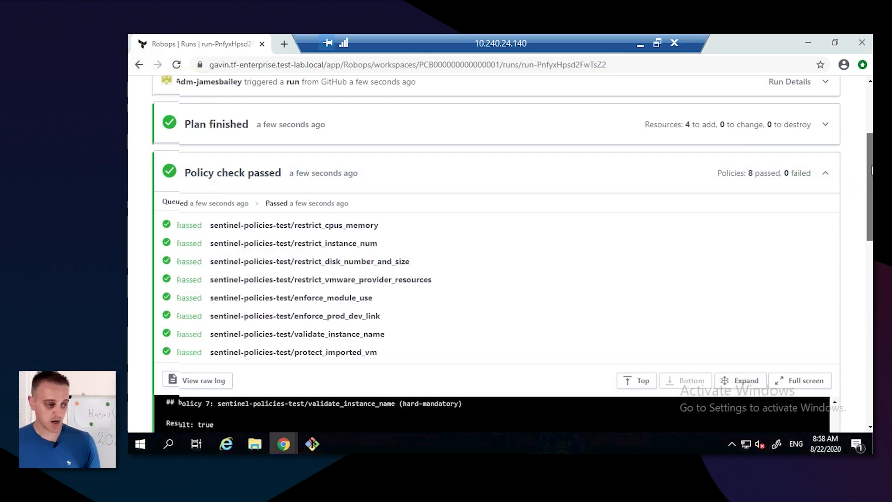
{"action": "scroll", "scroll_direction": "down", "scroll_amount": 3}
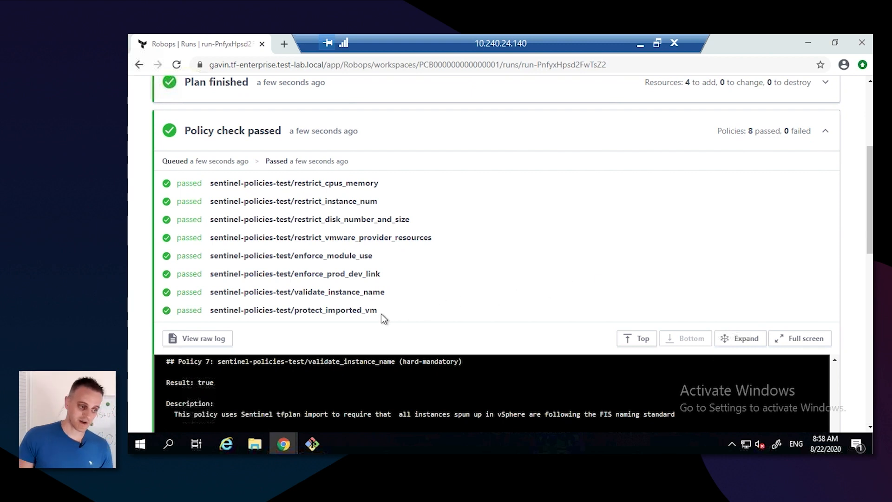
{"action": "double_click", "coordinate": [342, 310]}
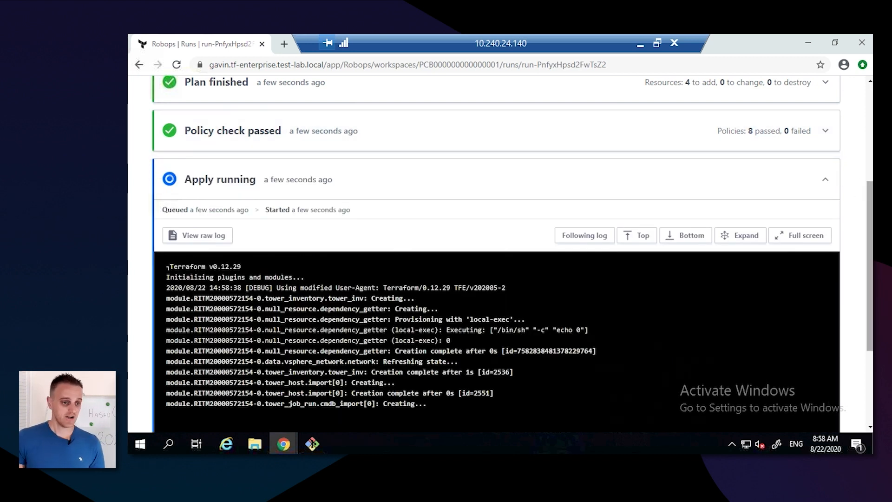
{"action": "scroll", "scroll_direction": "down", "scroll_amount": 3}
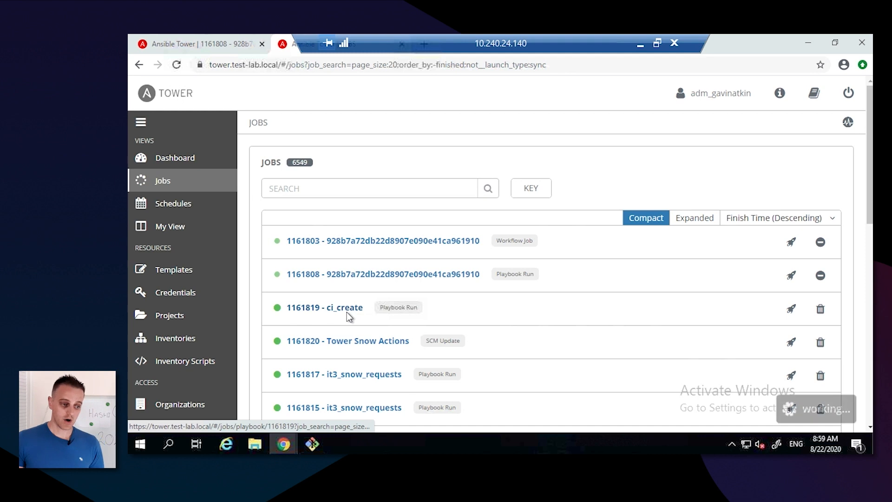
- Open ci_create job 1161819 and select the ci_name value ga-haproxy-apache-test
{"action": "left_click", "coordinate": [324, 307]}
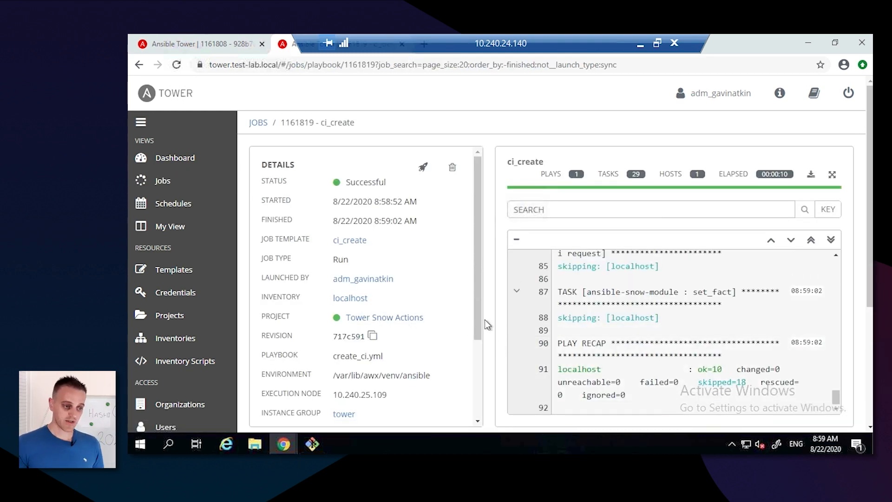
{"action": "scroll", "scroll_direction": "down", "scroll_amount": 3}
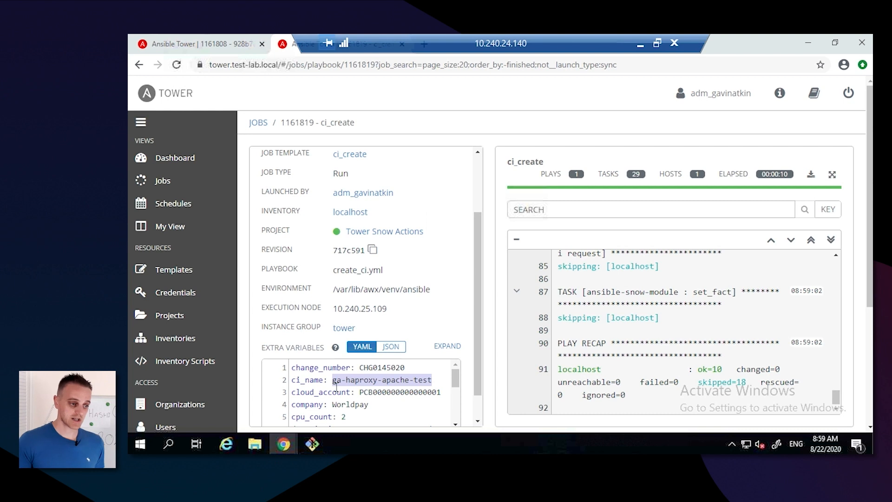
{"action": "left_click", "coordinate": [296, 44]}
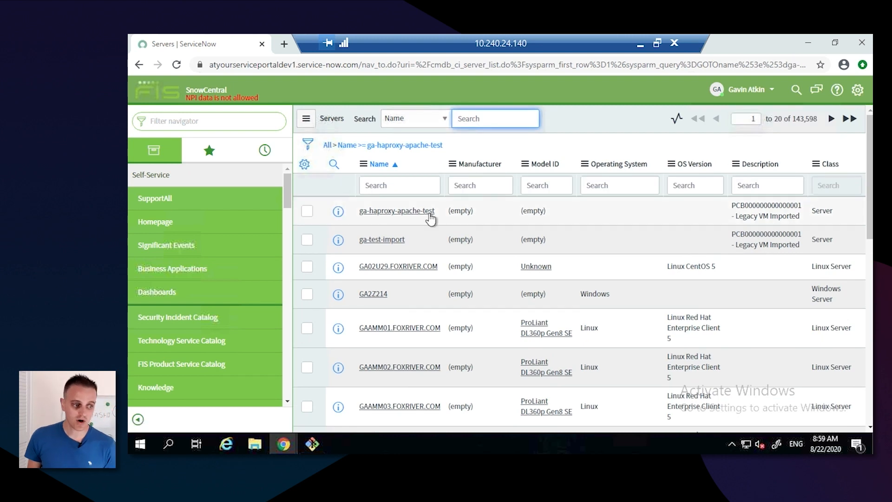
- Open the ga-haproxy-apache-test server record and scroll to its 4,096 MB RAM configuration
{"action": "left_click", "coordinate": [396, 210]}
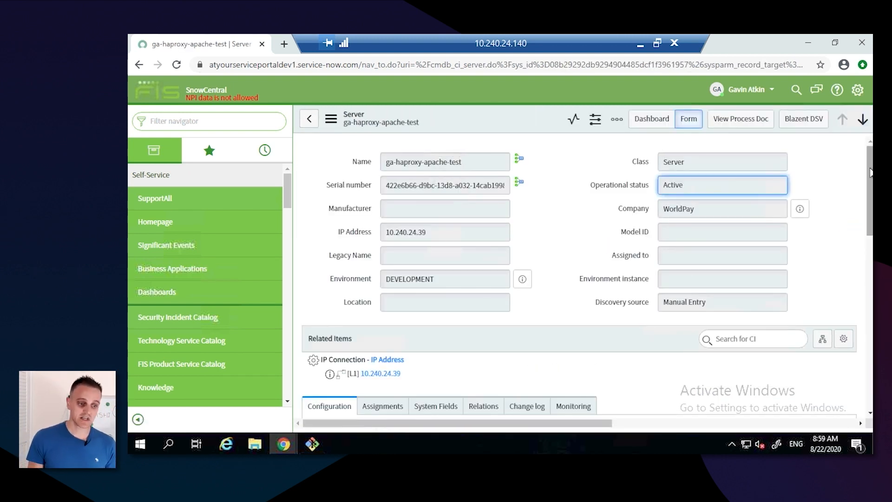
{"action": "scroll", "scroll_direction": "down", "scroll_amount": 3}
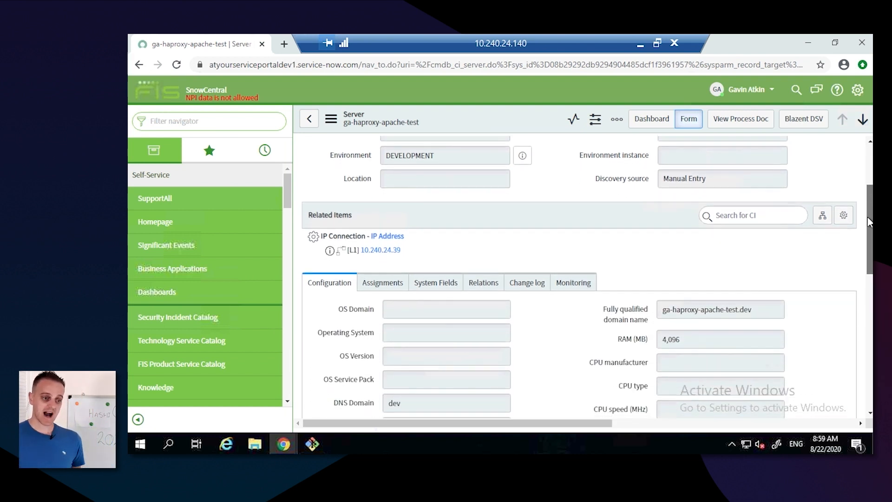
{"action": "scroll", "scroll_direction": "down", "scroll_amount": 3}
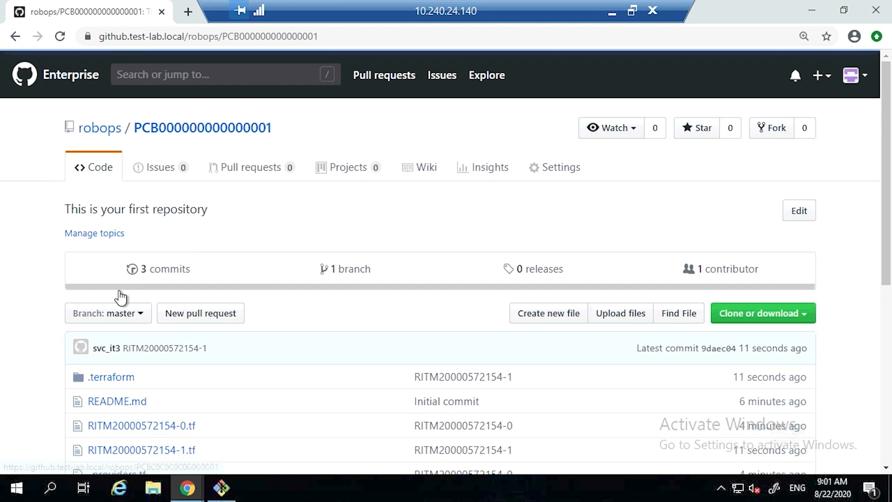
{"action": "scroll", "scroll_direction": "down", "scroll_amount": 3}
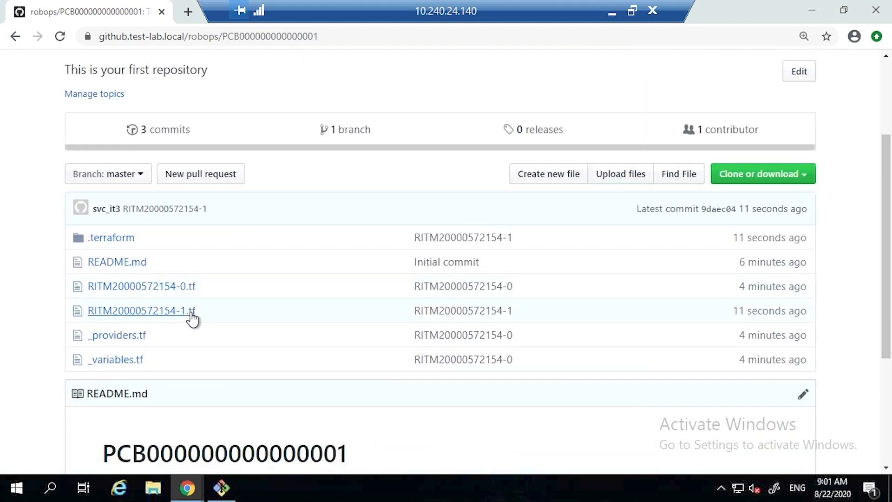
{"action": "left_click", "coordinate": [142, 311]}
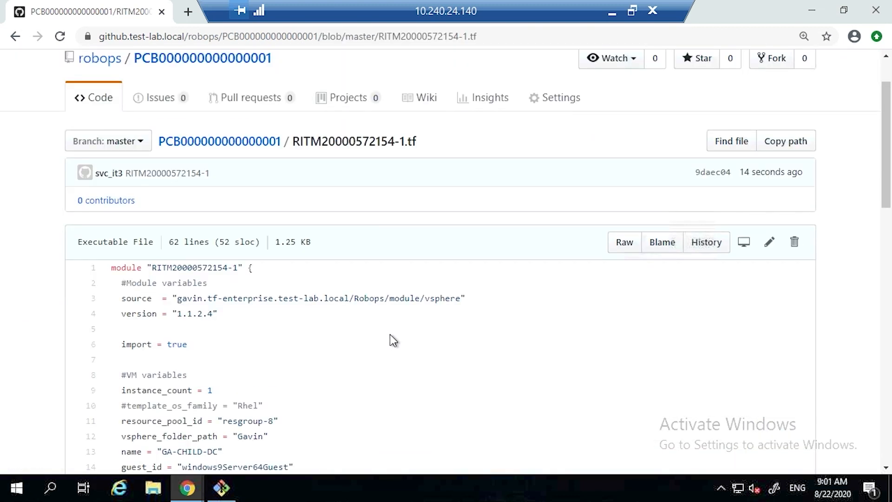
{"action": "scroll", "scroll_direction": "down", "scroll_amount": 3}
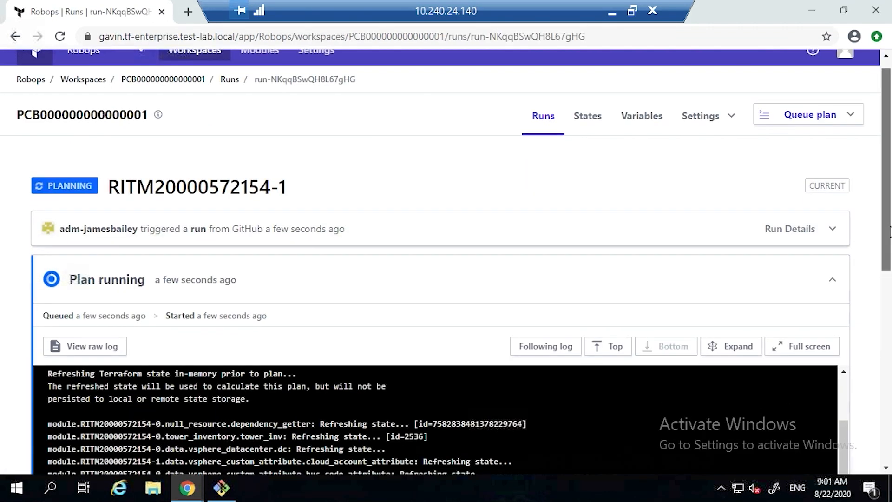
{"action": "scroll", "scroll_direction": "down", "scroll_amount": 3}
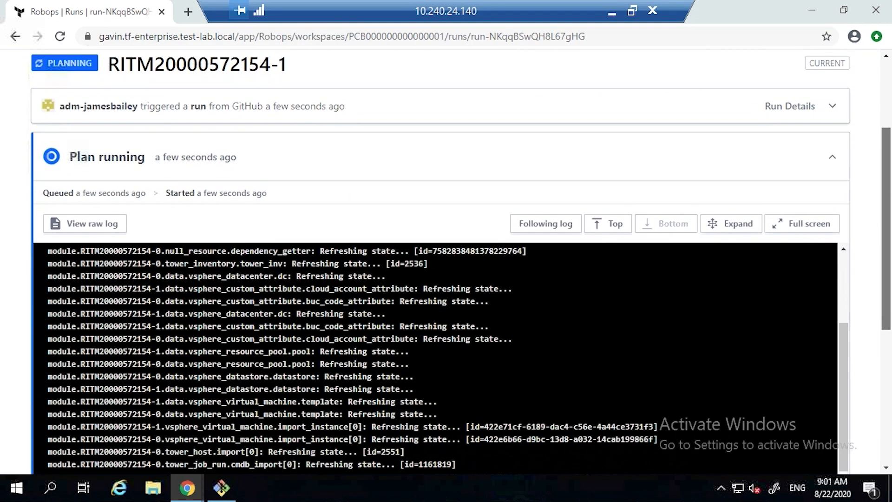
{"action": "scroll", "scroll_direction": "down", "scroll_amount": 3}
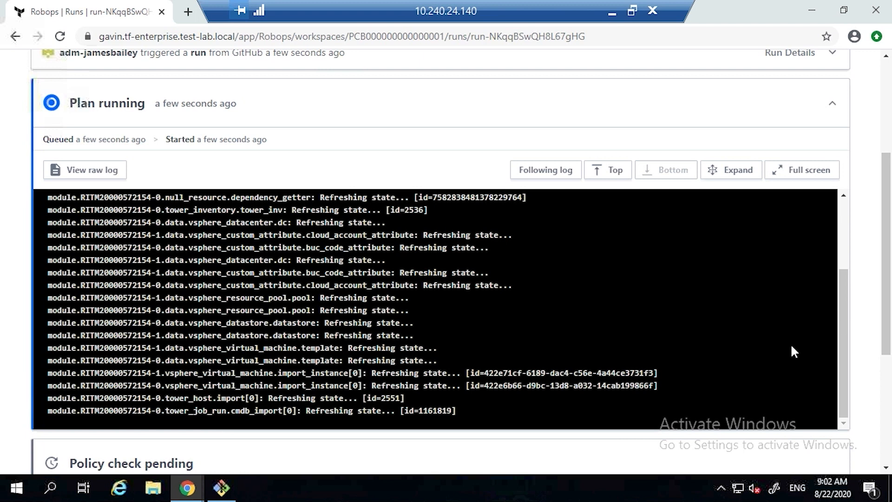
{"action": "scroll", "scroll_direction": "down", "scroll_amount": 3}
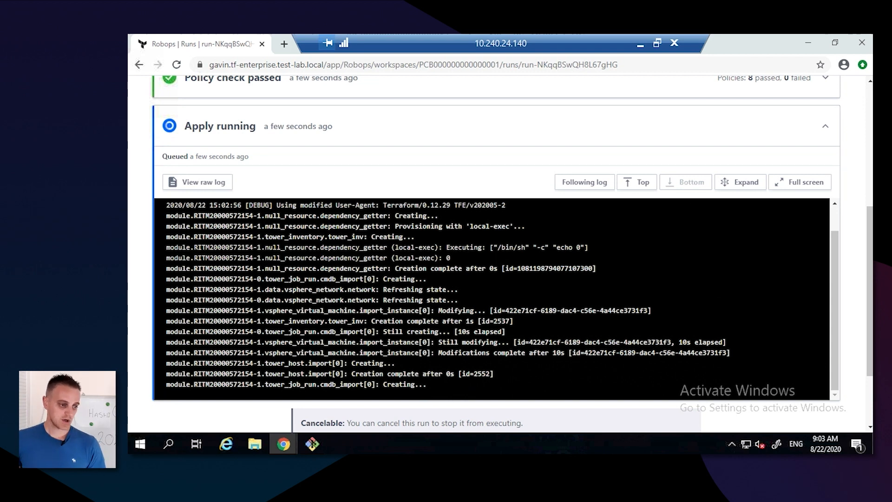
{"action": "left_click", "coordinate": [199, 44]}
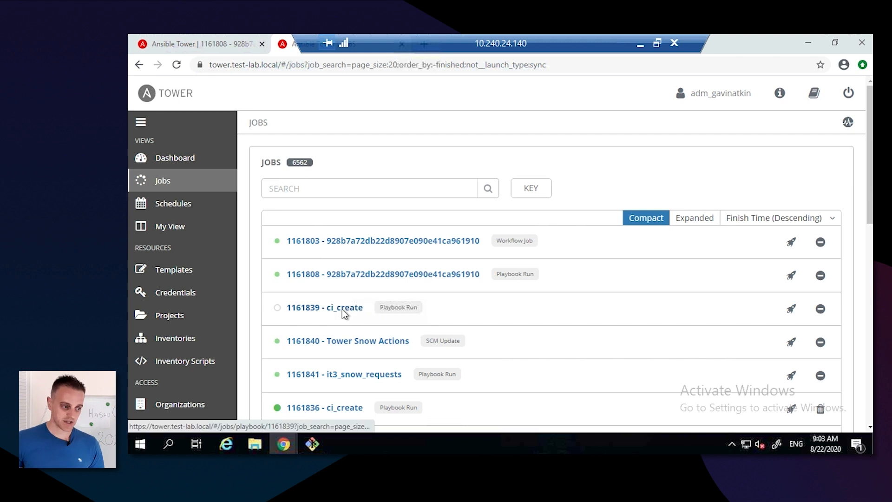
- Open ci_create job 1161839 and copy the ci_name value GA-CHILD-DC from Extra Variables
{"action": "left_click", "coordinate": [325, 307]}
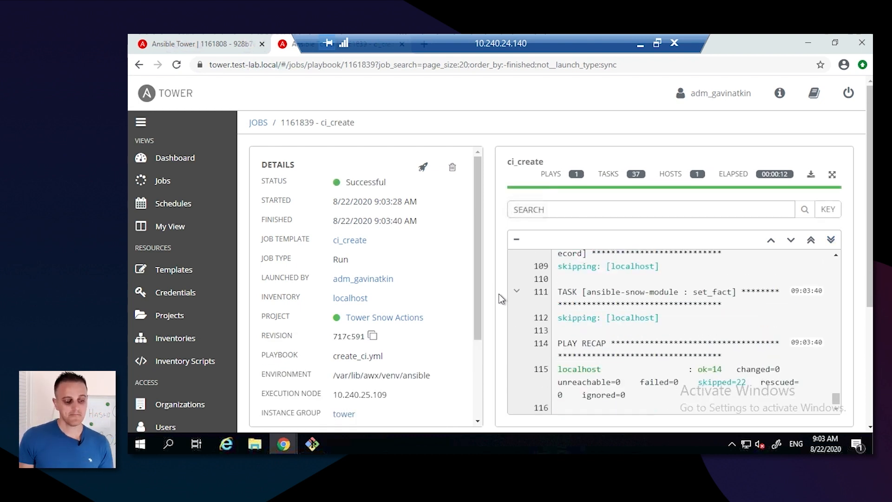
{"action": "scroll", "scroll_direction": "down", "scroll_amount": 3}
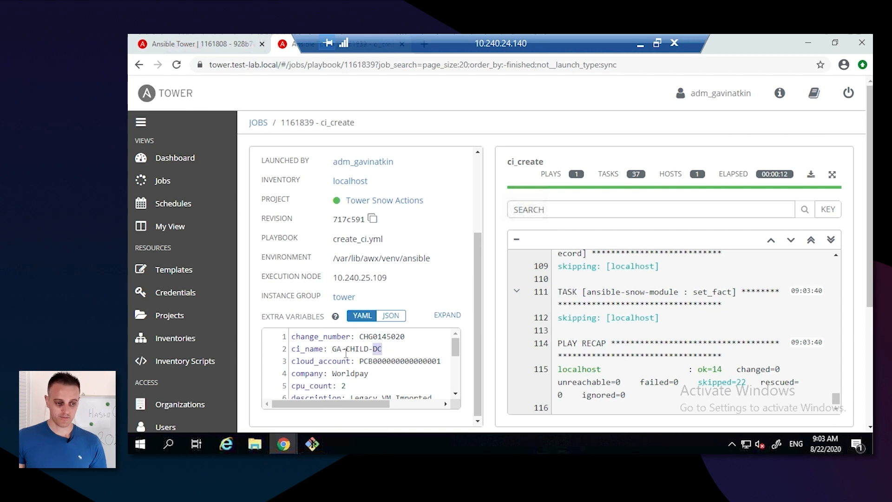
{"action": "double_click", "coordinate": [357, 348]}
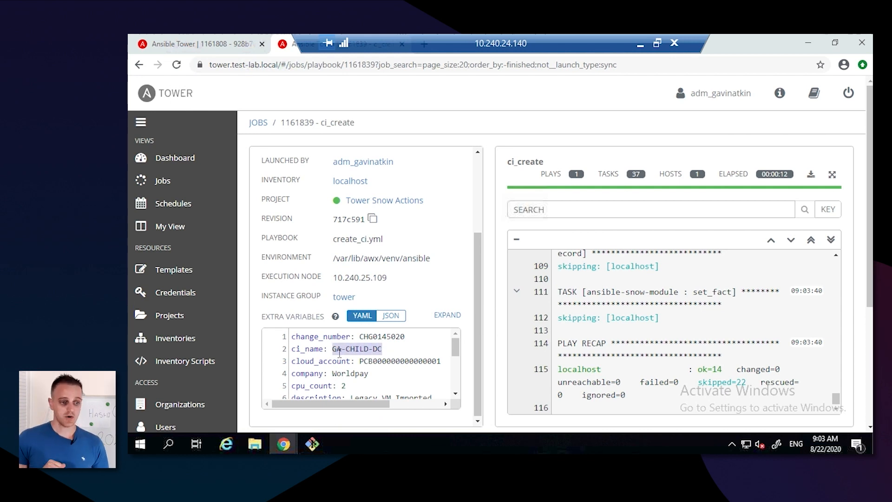
{"action": "left_click", "coordinate": [295, 44]}
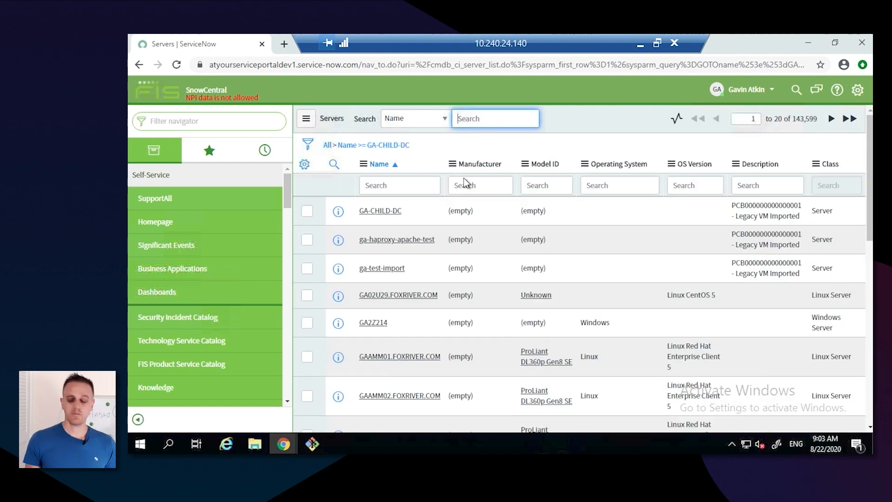
- Review the GA-CHILD-DC server record's Configuration tab: IP 10.240.24.156, 2,048 MB RAM
{"action": "left_click", "coordinate": [380, 210]}
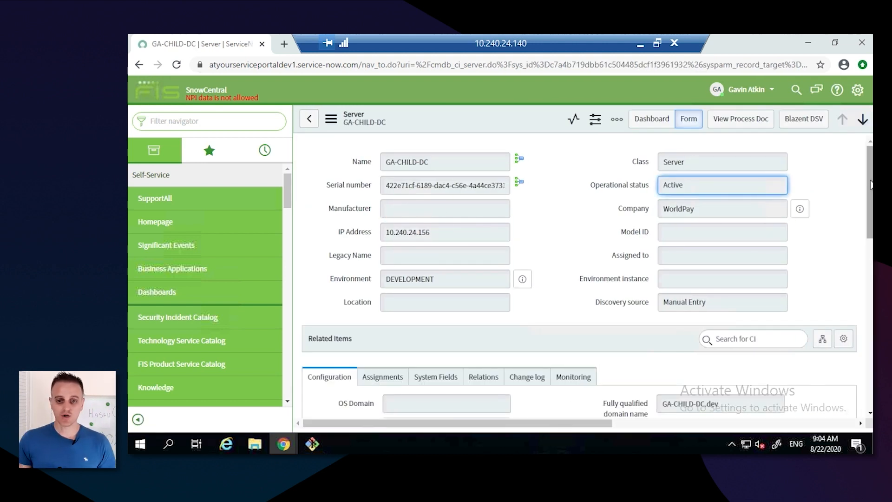
{"action": "scroll", "scroll_direction": "down", "scroll_amount": 3}
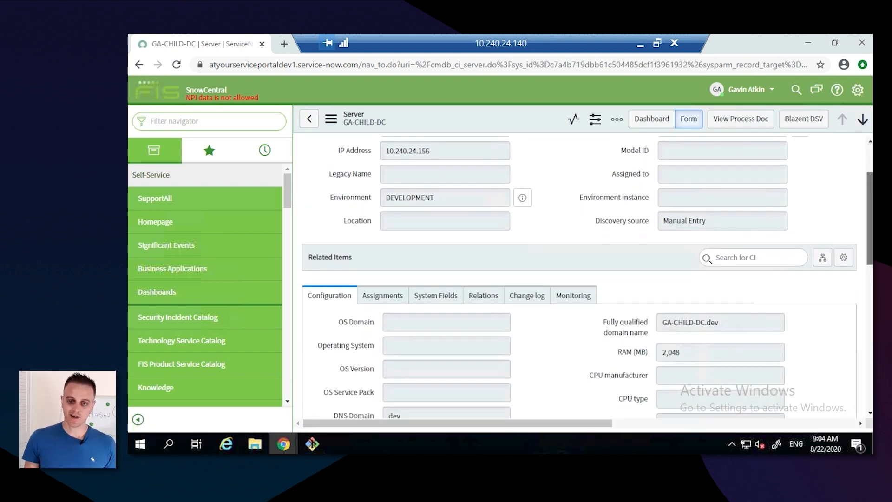
{"action": "scroll", "scroll_direction": "down", "scroll_amount": 3}
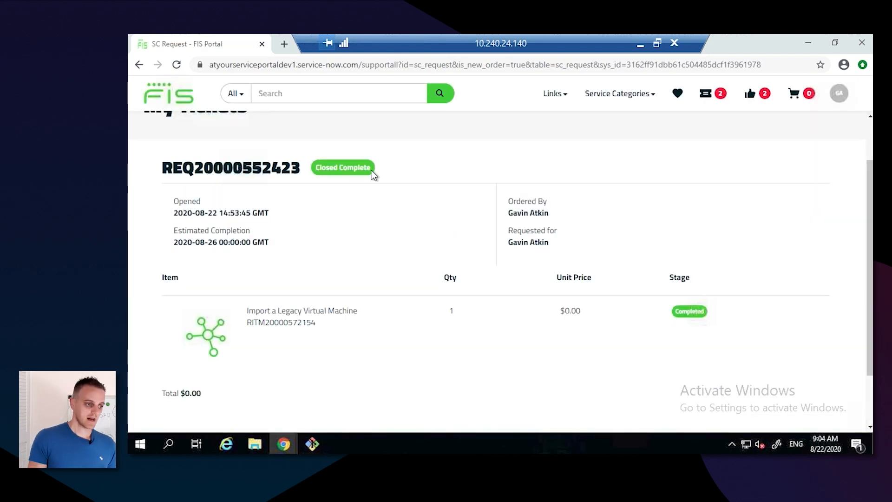
{"action": "mouse_move", "coordinate": [310, 175]}
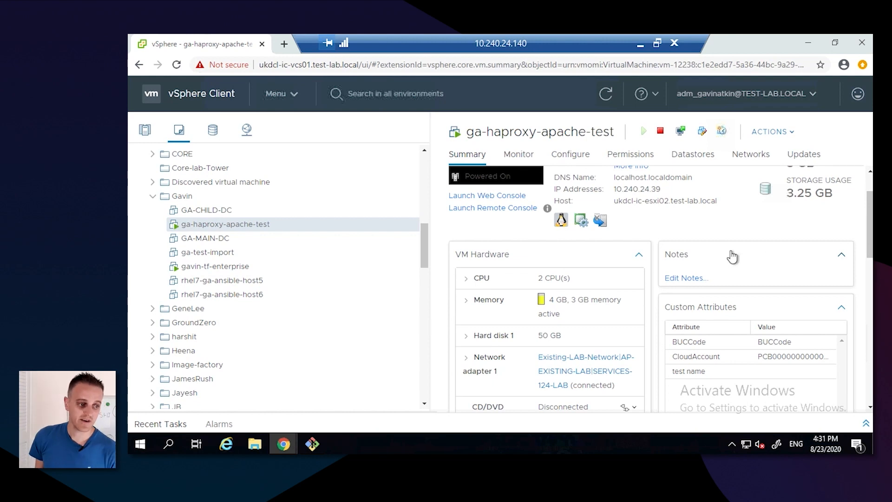
{"action": "mouse_move", "coordinate": [446, 299]}
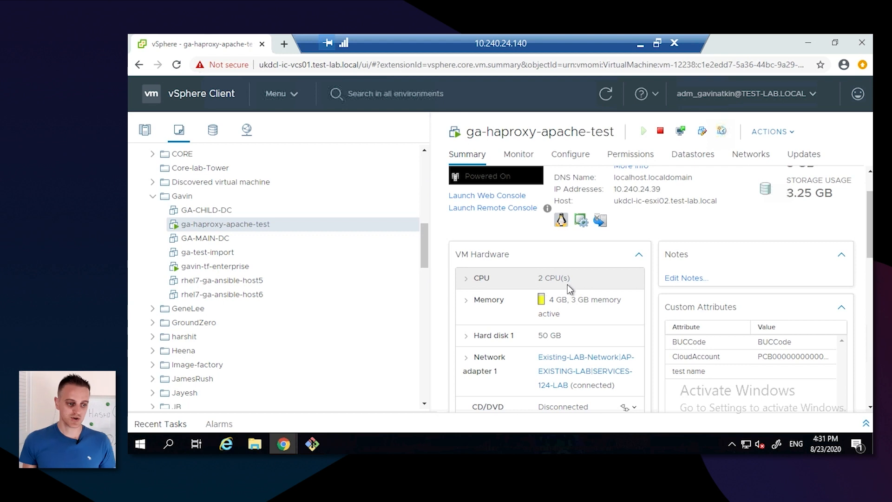
{"action": "mouse_move", "coordinate": [416, 376]}
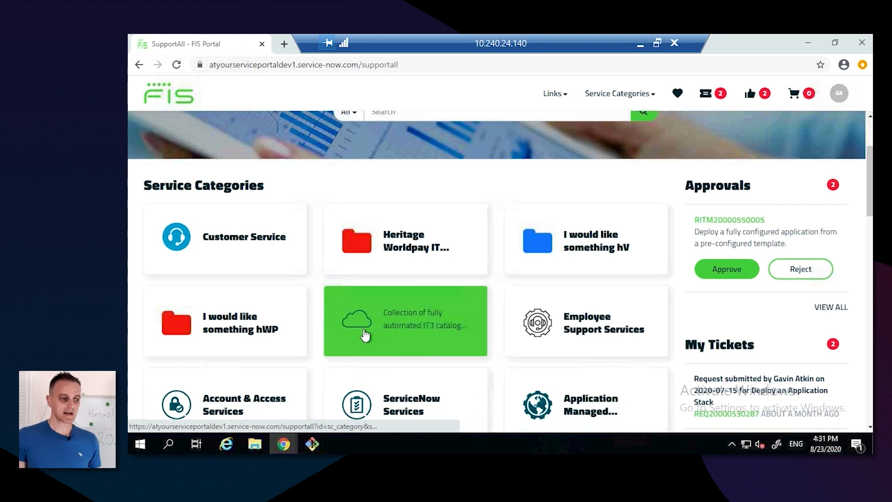
- Browse the catalog to the Servers category under Cloud Services
{"action": "left_click", "coordinate": [405, 320]}
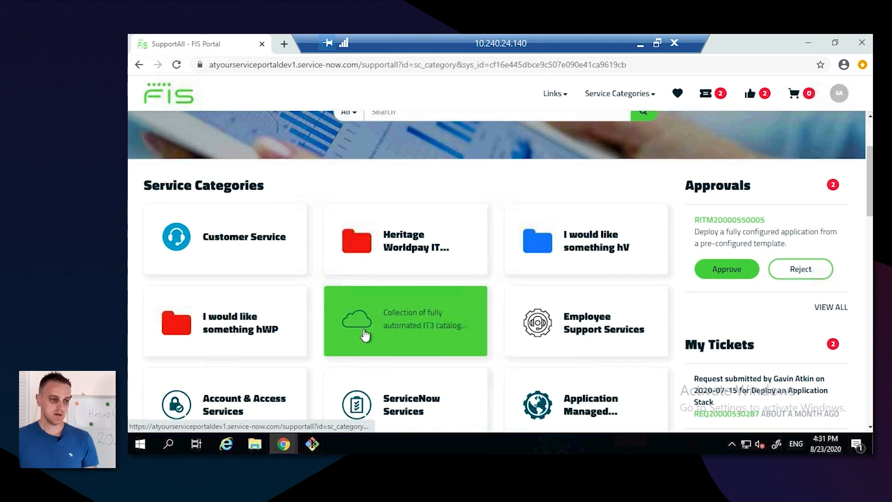
{"action": "left_click", "coordinate": [405, 320]}
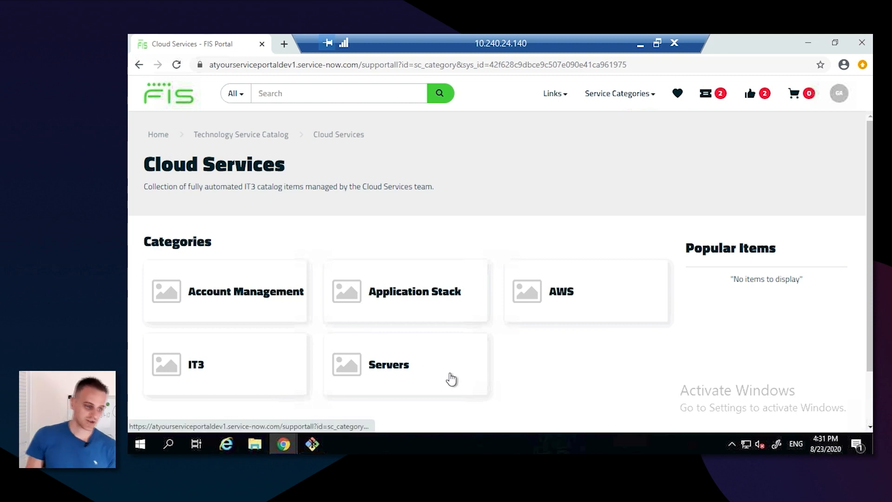
{"action": "left_click", "coordinate": [388, 364]}
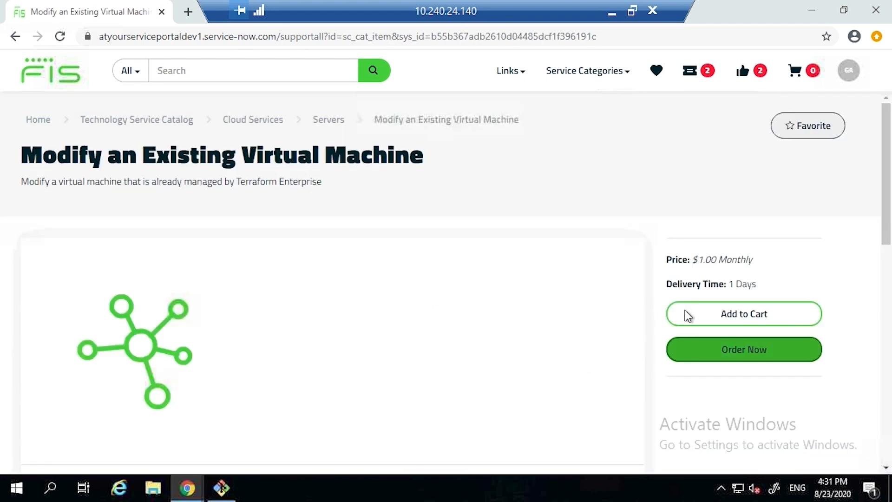
{"action": "scroll", "scroll_direction": "down", "scroll_amount": 3}
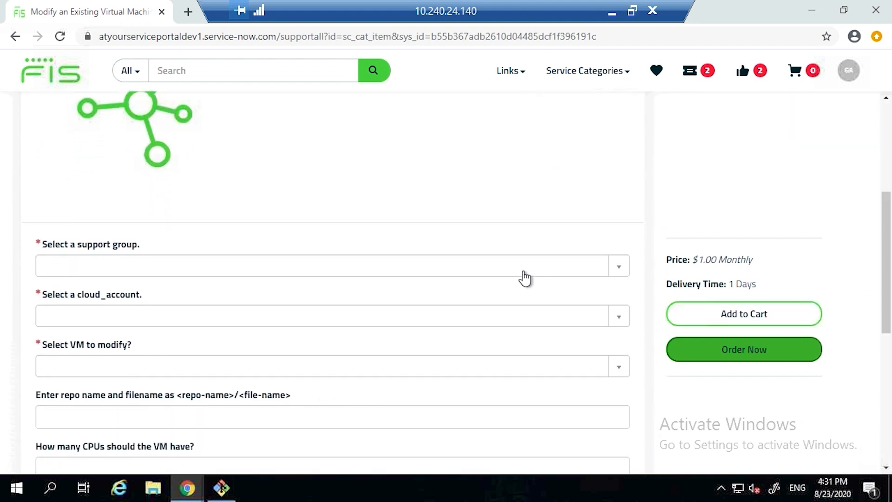
{"action": "type", "text": "wp host"}
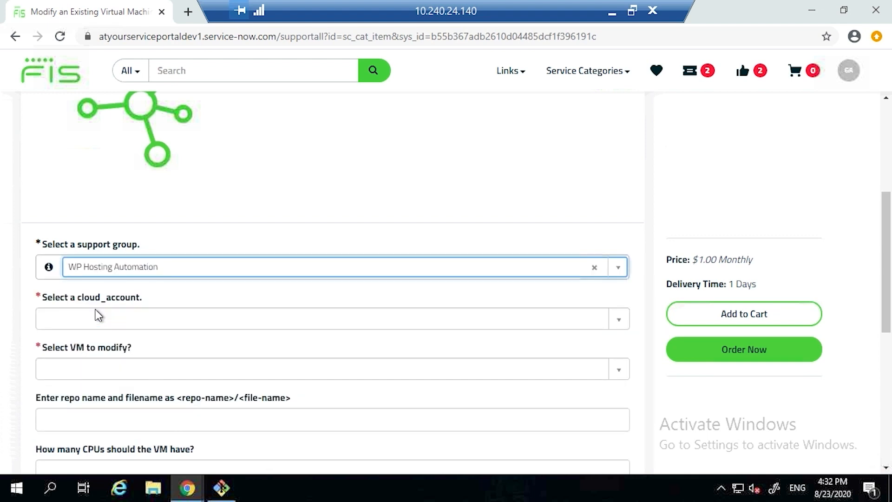
{"action": "left_click", "coordinate": [332, 318]}
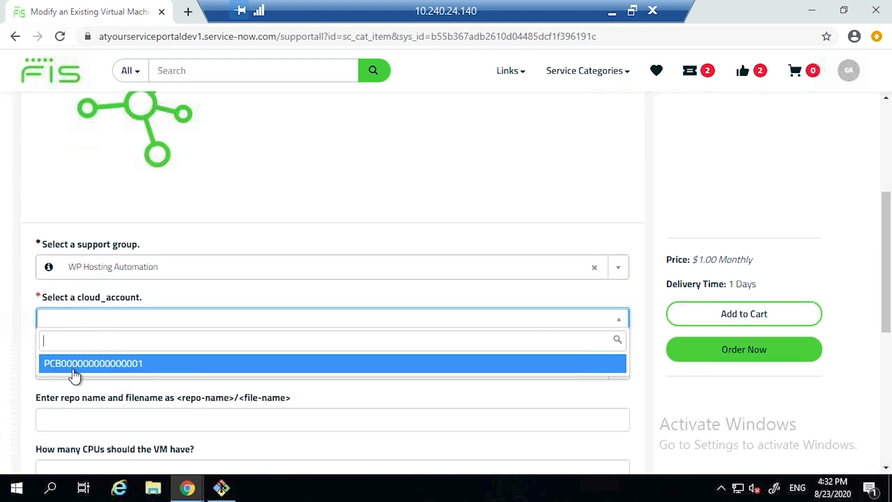
{"action": "left_click", "coordinate": [94, 363]}
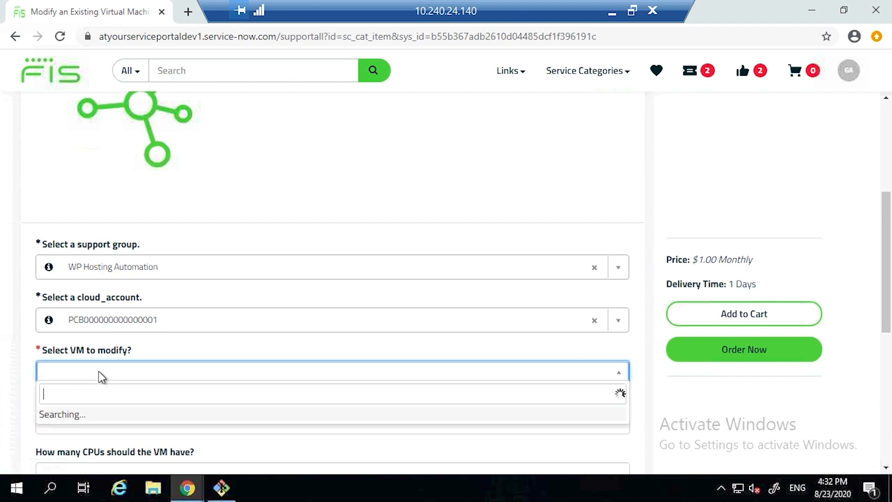
{"action": "type", "text": "ga-ha"}
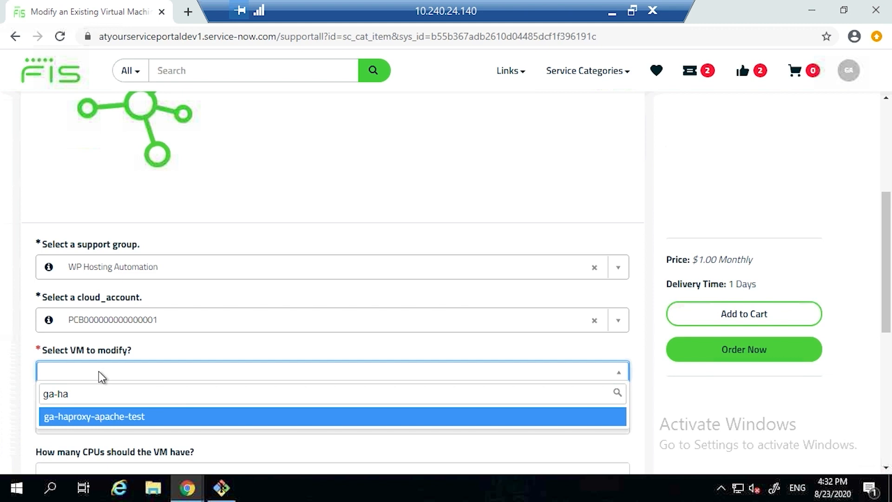
{"action": "left_click", "coordinate": [94, 415]}
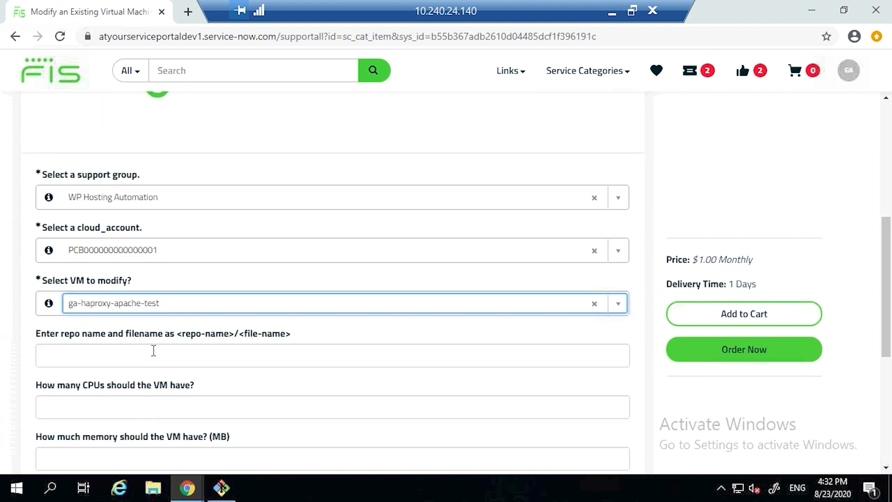
{"action": "left_click", "coordinate": [332, 355]}
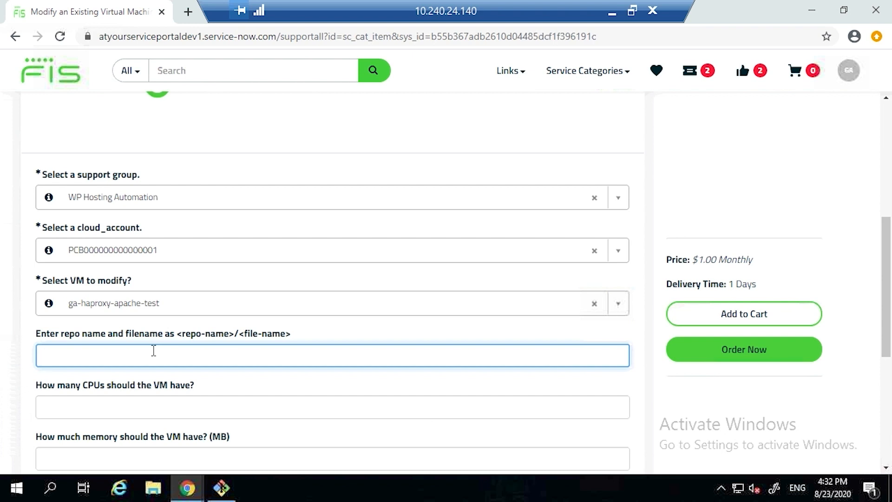
{"action": "type", "text": "PCB000000000000001/RITM20000572154-0.tf"}
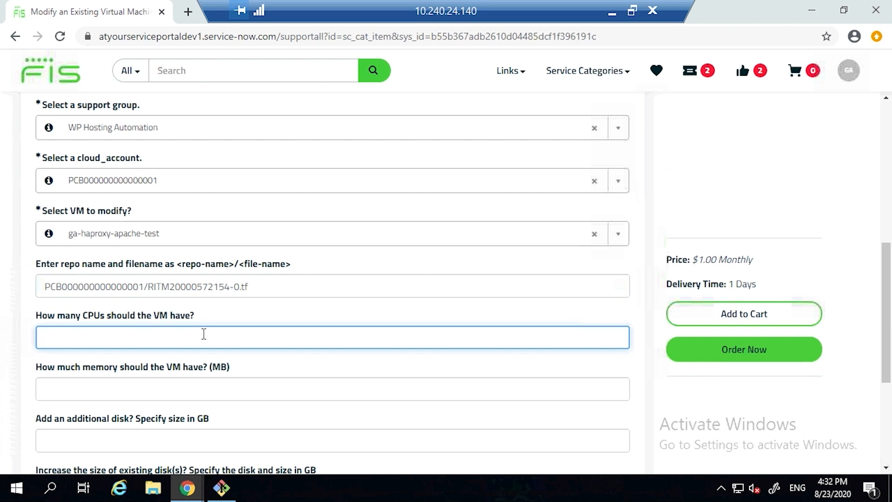
{"action": "type", "text": "4"}
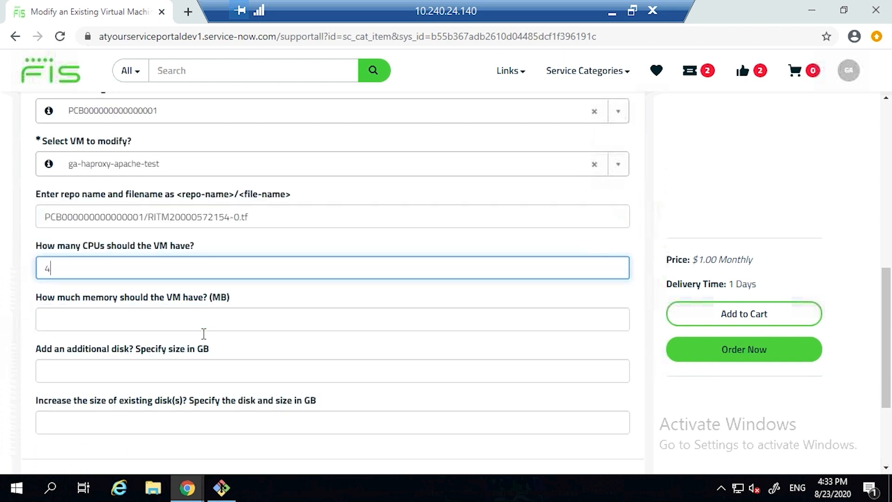
{"action": "left_click", "coordinate": [332, 319]}
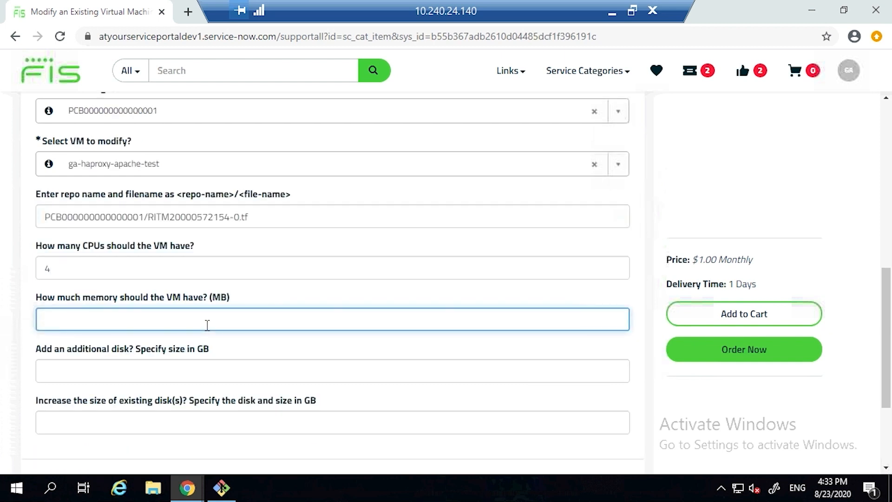
{"action": "type", "text": "8192"}
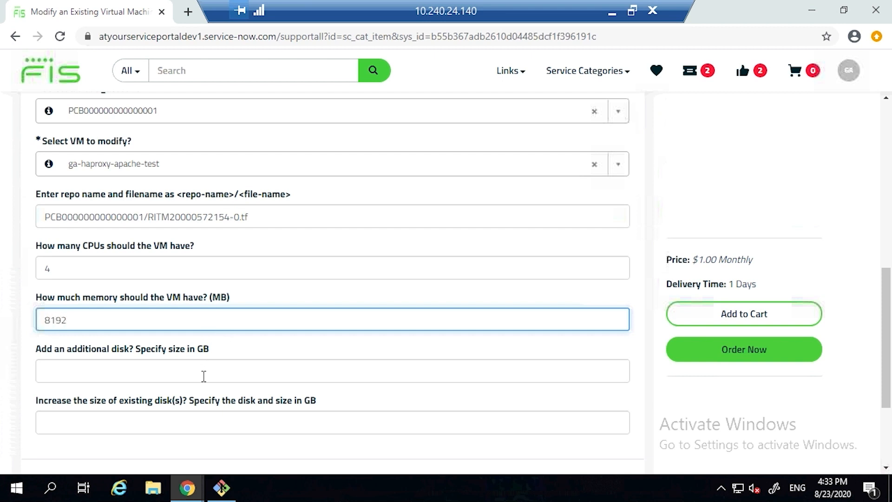
{"action": "type", "text": "20"}
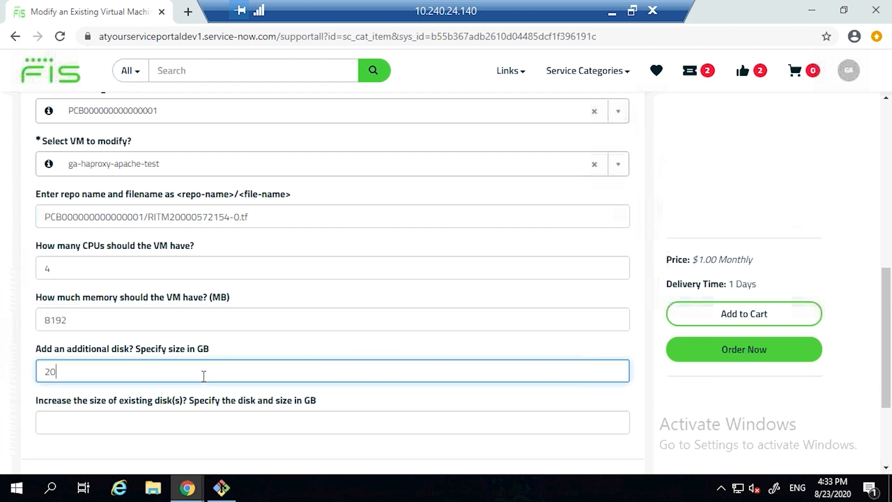
{"action": "scroll", "scroll_direction": "down", "scroll_amount": 3}
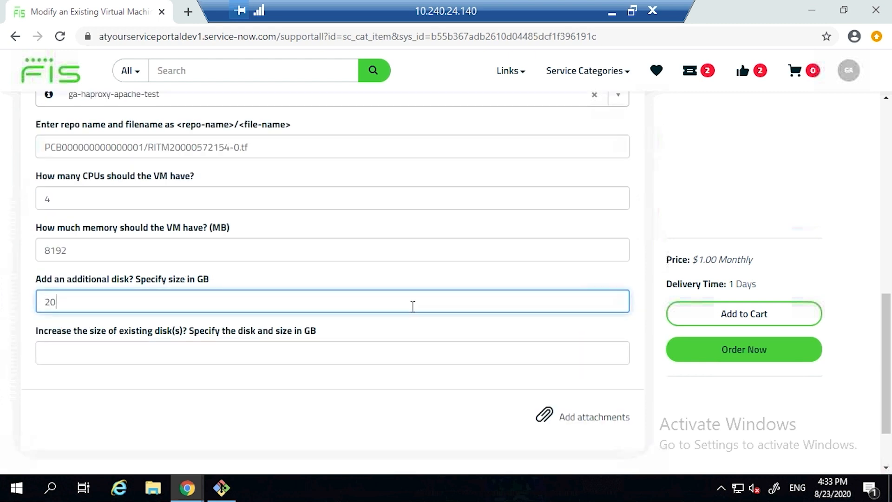
{"action": "mouse_move", "coordinate": [743, 350]}
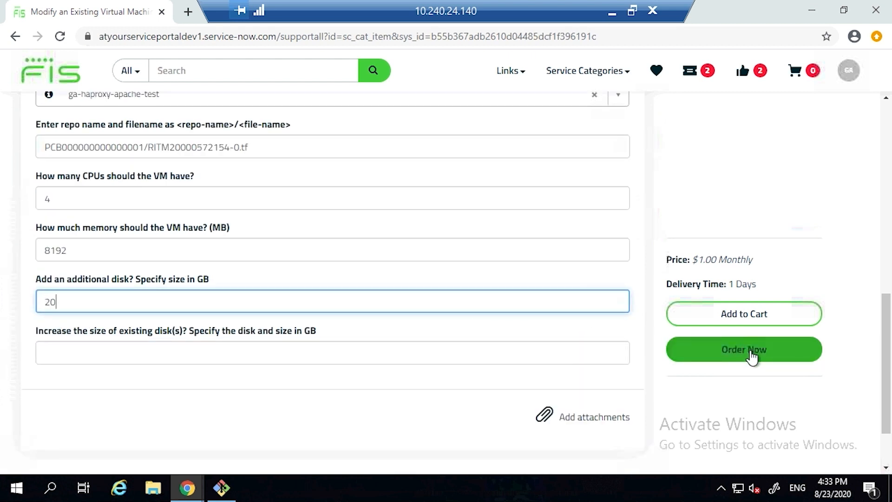
{"action": "left_click", "coordinate": [743, 349]}
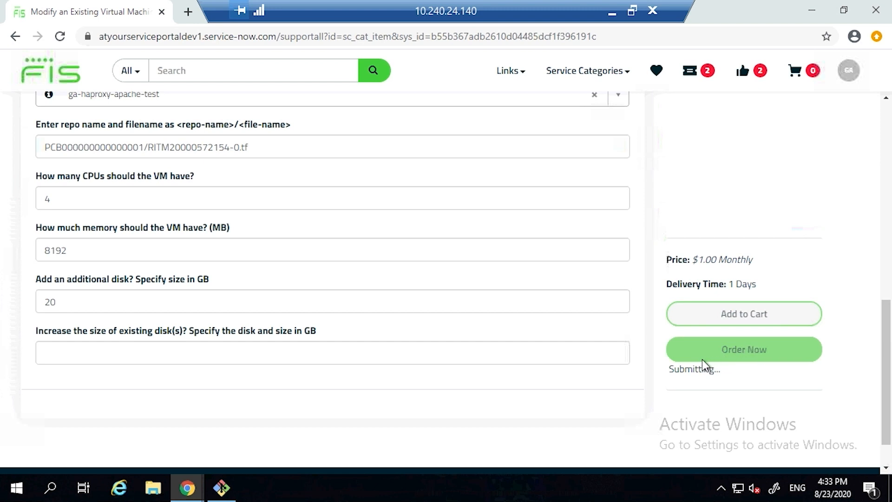
{"action": "left_click", "coordinate": [743, 349]}
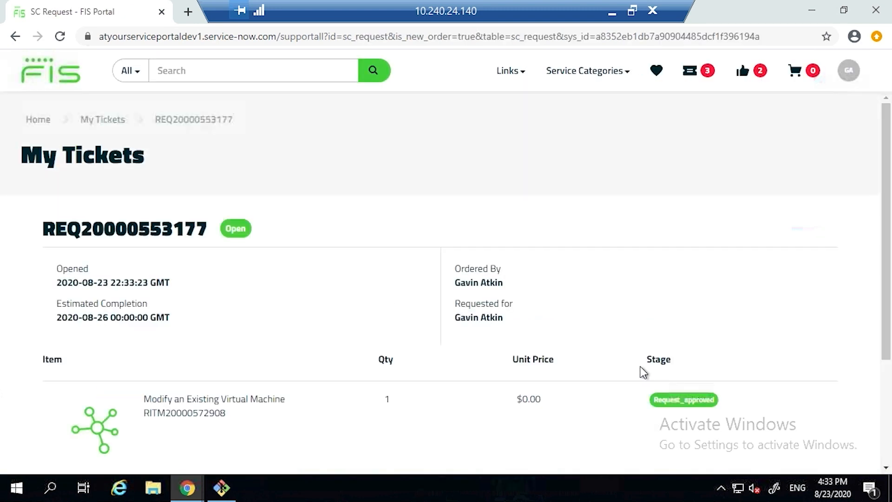
{"action": "mouse_move", "coordinate": [610, 415]}
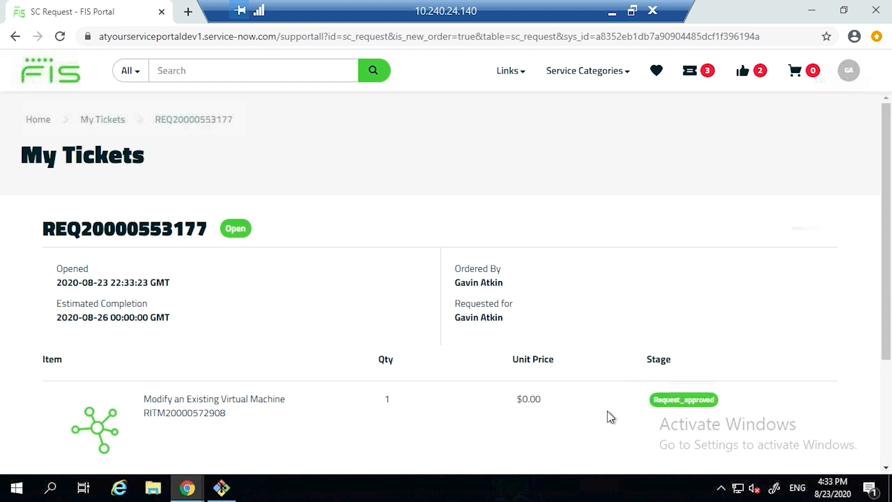
{"action": "scroll", "scroll_direction": "down", "scroll_amount": 3}
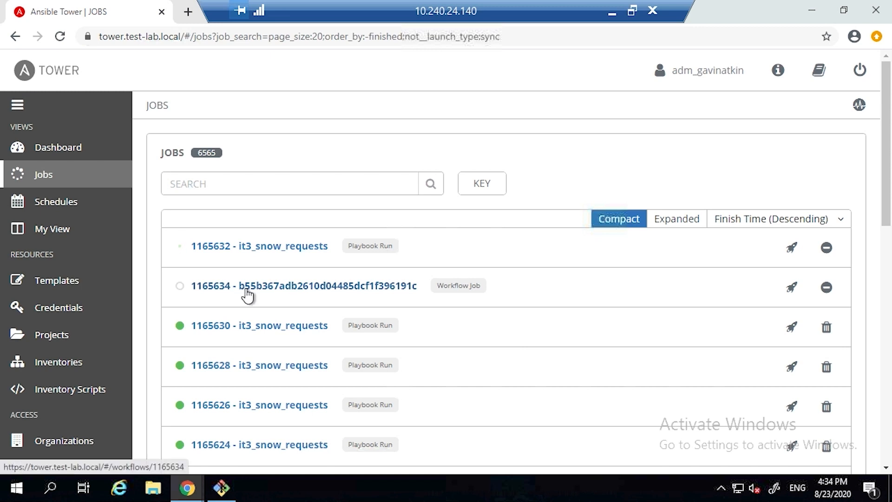
- Open workflow job 1165634 and its running instance_modify playbook job 1165639
{"action": "left_click", "coordinate": [303, 285]}
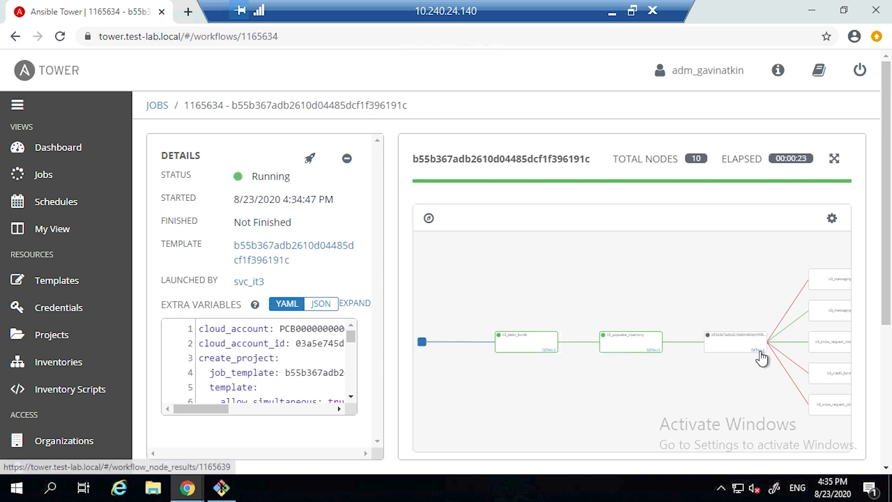
{"action": "left_click", "coordinate": [755, 349]}
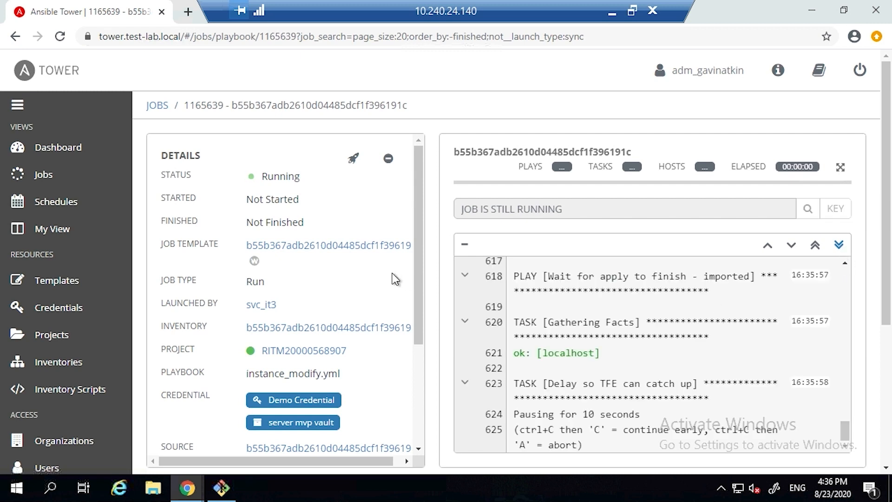
{"action": "mouse_move", "coordinate": [432, 357]}
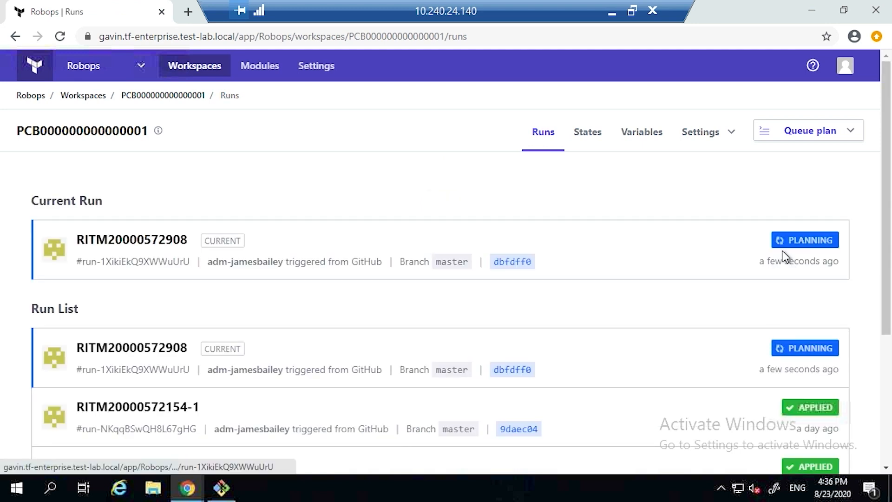
{"action": "left_click", "coordinate": [131, 240]}
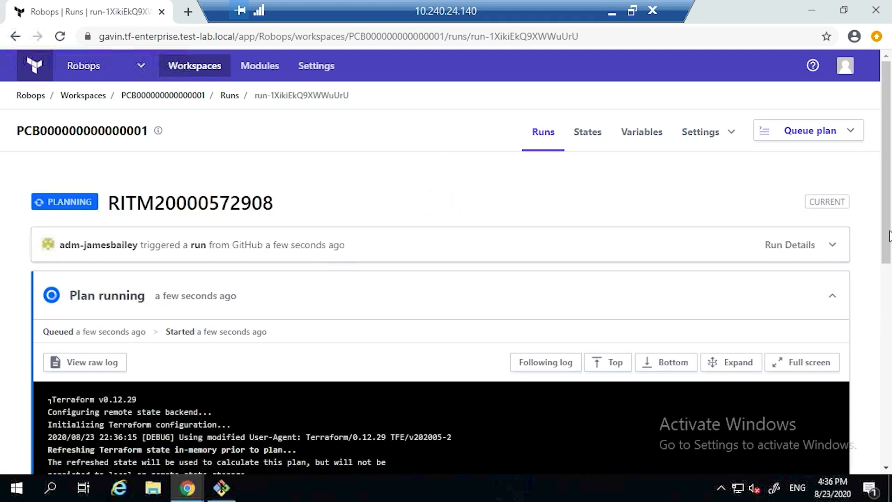
{"action": "scroll", "scroll_direction": "down", "scroll_amount": 3}
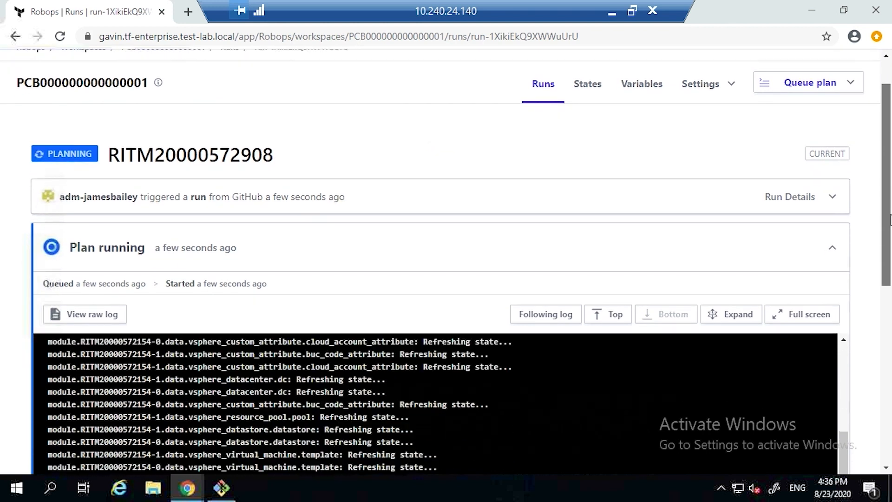
{"action": "scroll", "scroll_direction": "down", "scroll_amount": 3}
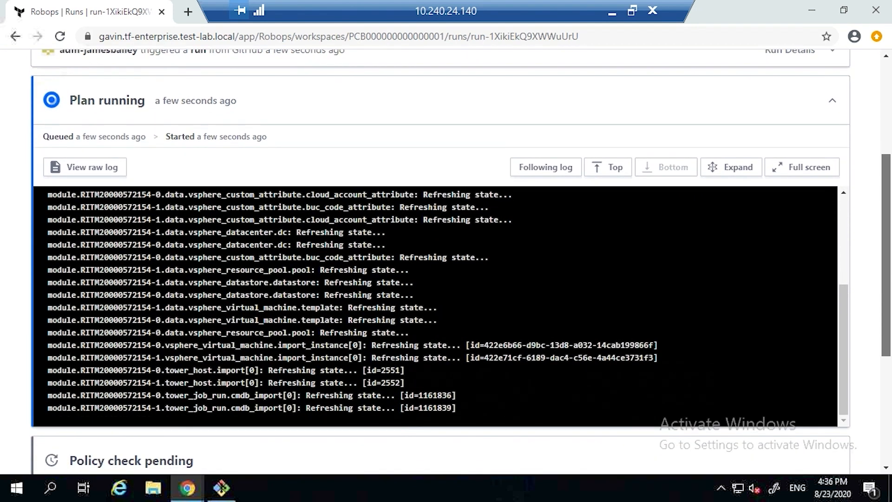
{"action": "scroll", "scroll_direction": "down", "scroll_amount": 3}
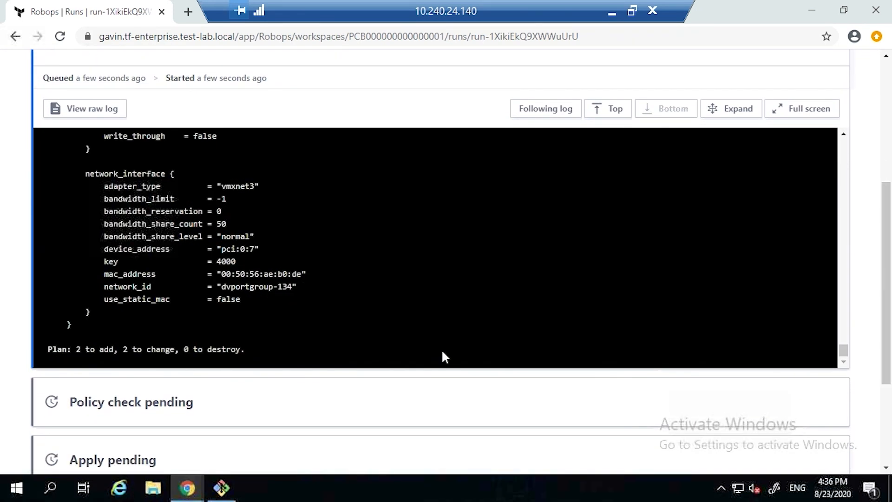
{"action": "mouse_move", "coordinate": [157, 364]}
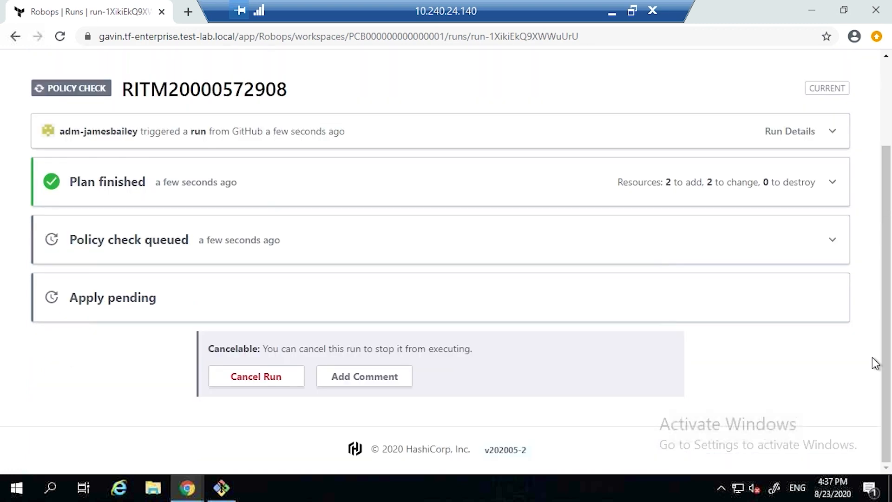
{"action": "scroll", "scroll_direction": "down", "scroll_amount": 3}
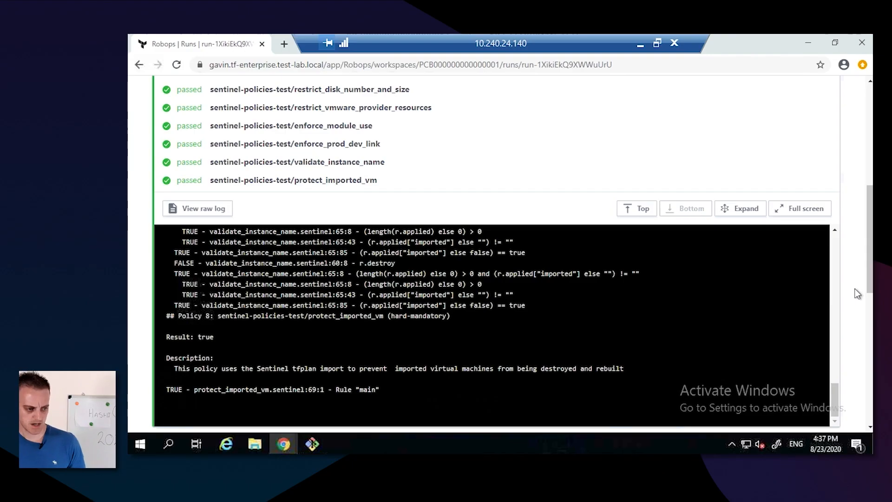
{"action": "scroll", "scroll_direction": "down", "scroll_amount": 3}
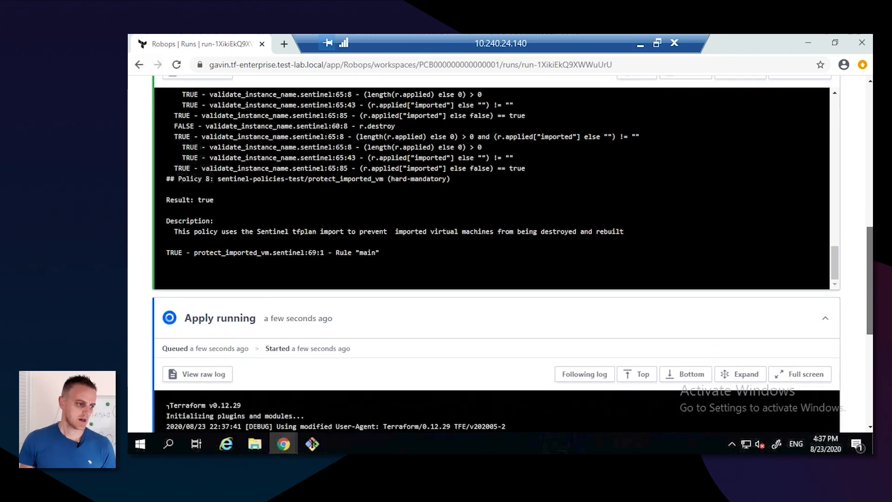
{"action": "scroll", "scroll_direction": "down", "scroll_amount": 3}
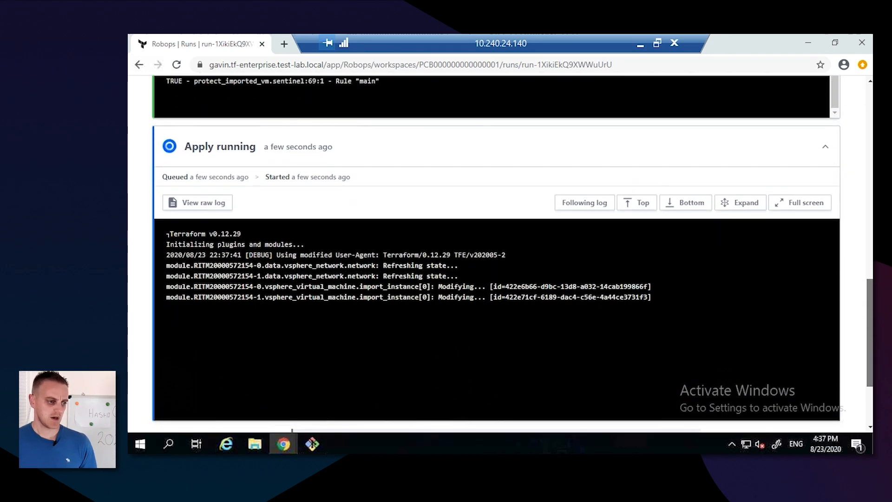
{"action": "scroll", "scroll_direction": "down", "scroll_amount": 3}
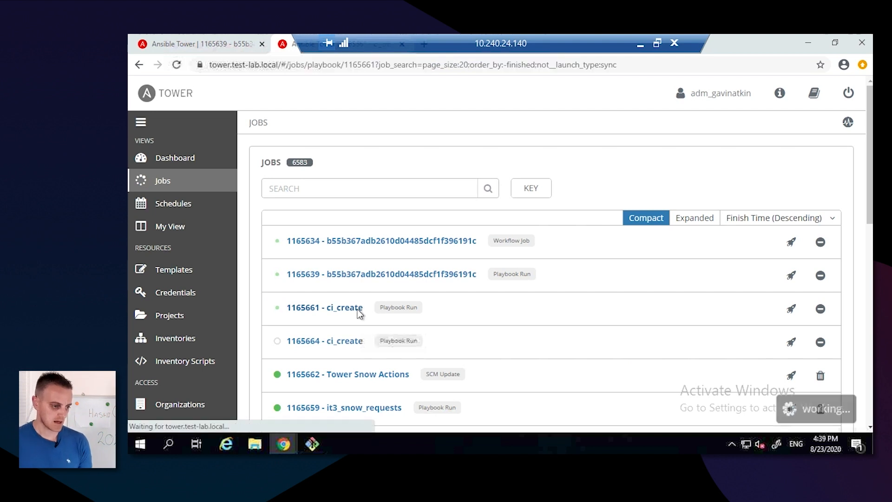
- Open ci_create job 1165661 to inspect what the apply started
{"action": "left_click", "coordinate": [325, 307]}
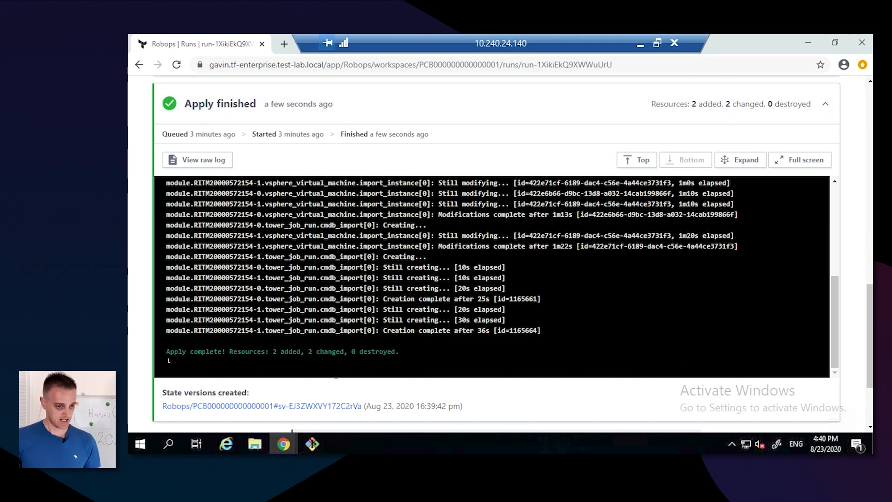
{"action": "mouse_move", "coordinate": [289, 370]}
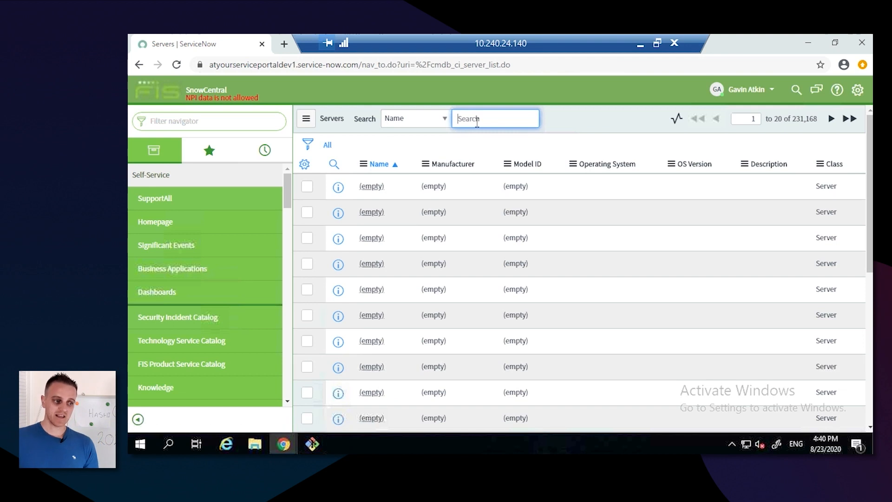
- Search Servers for ga-haproxy-apache-test and check its Configuration tab showing 8,192 MB RAM
{"action": "type", "text": "ga-haproxy-apache-test"}
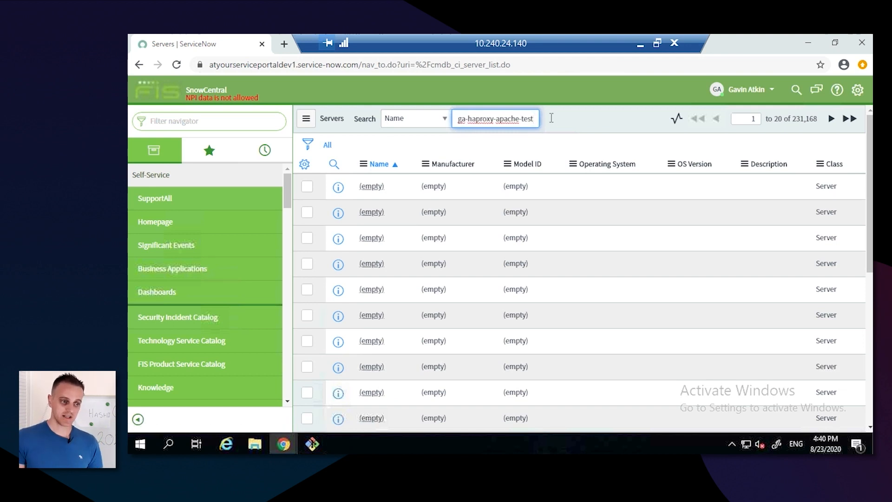
{"action": "key", "text": "Enter"}
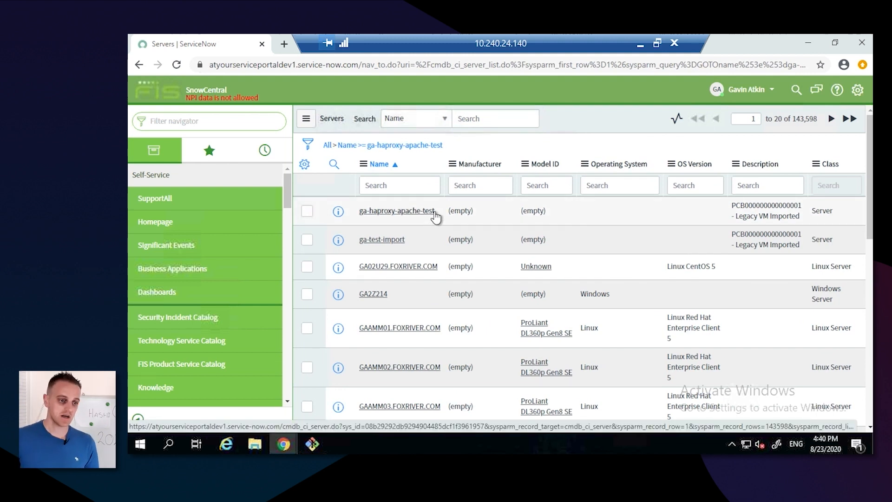
{"action": "left_click", "coordinate": [396, 211]}
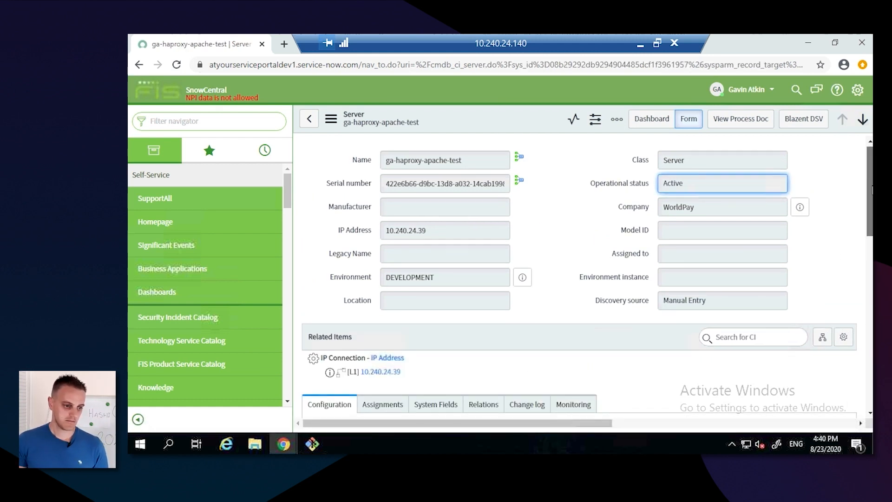
{"action": "scroll", "scroll_direction": "down", "scroll_amount": 3}
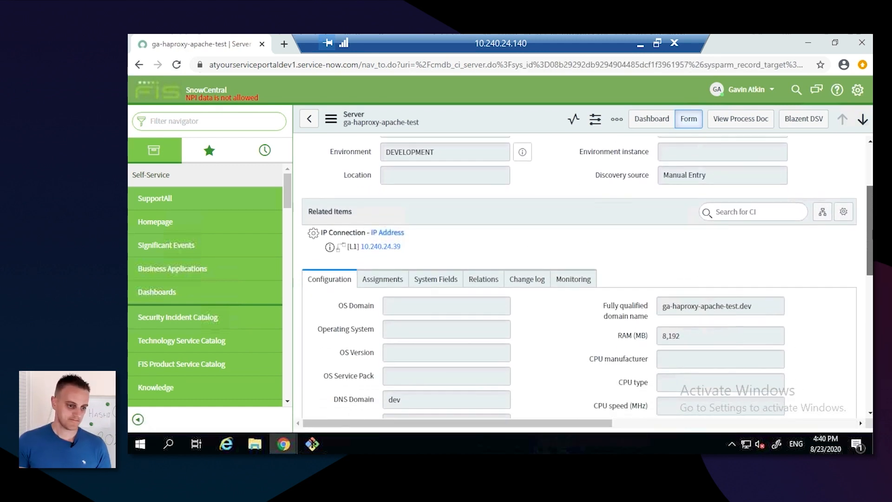
{"action": "scroll", "scroll_direction": "down", "scroll_amount": 3}
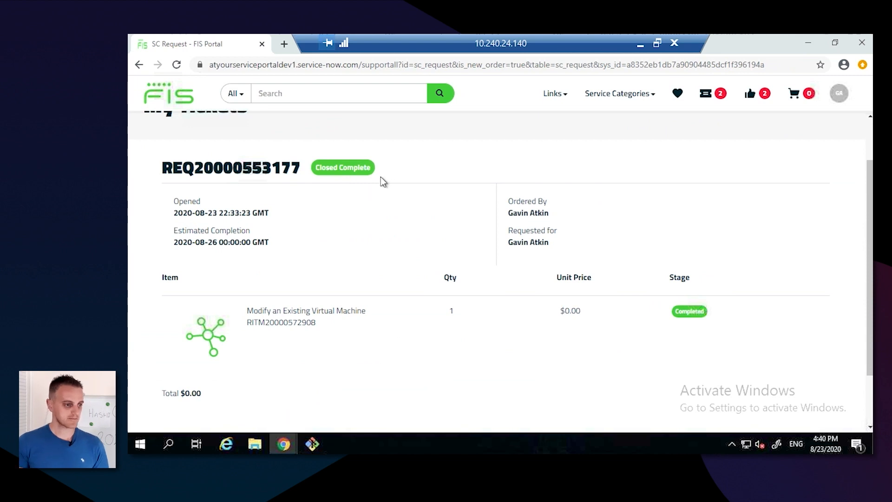
{"action": "mouse_move", "coordinate": [316, 175]}
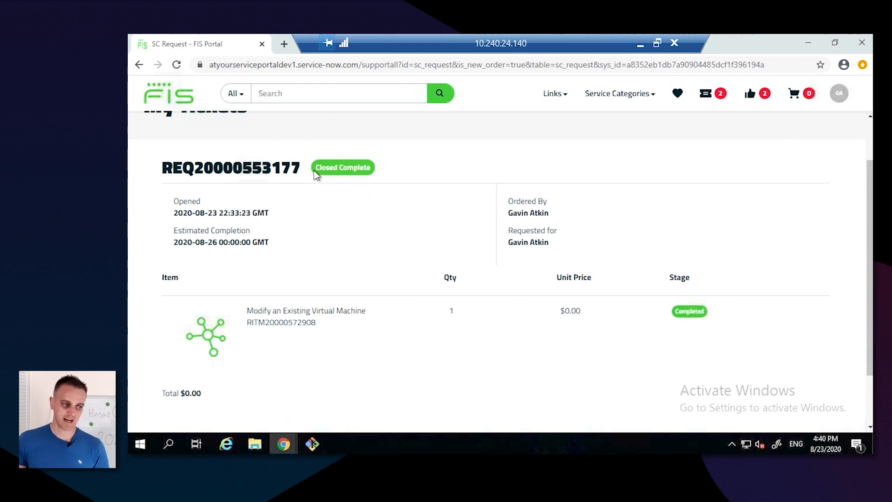